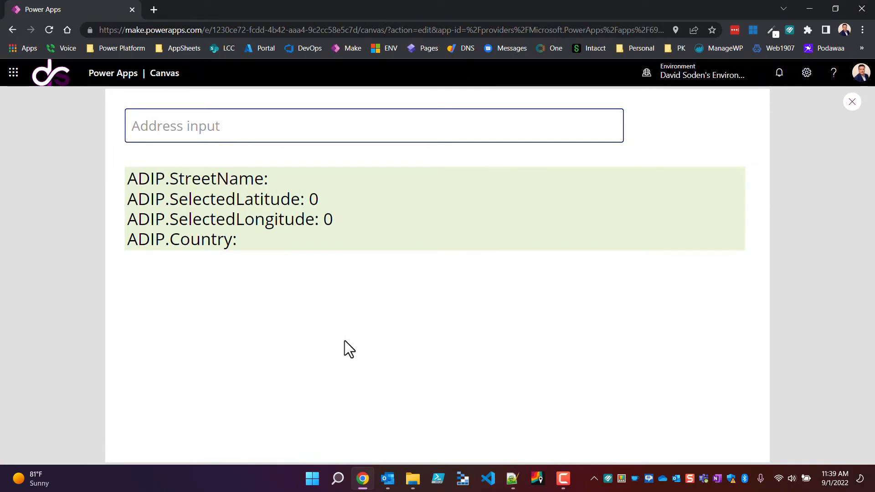
{"action": "mouse_move", "coordinate": [463, 330]}
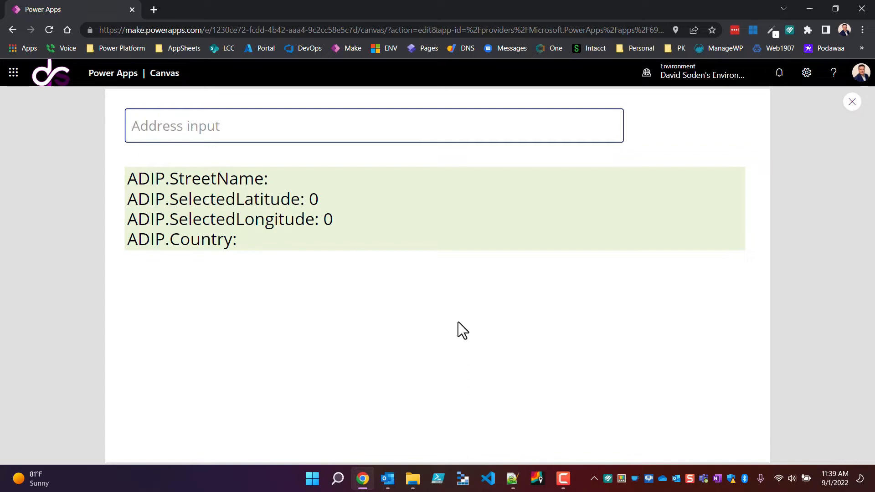
Enter 123 in the address input to bring up Canton, Georgia address suggestions
{"action": "left_click", "coordinate": [374, 126]}
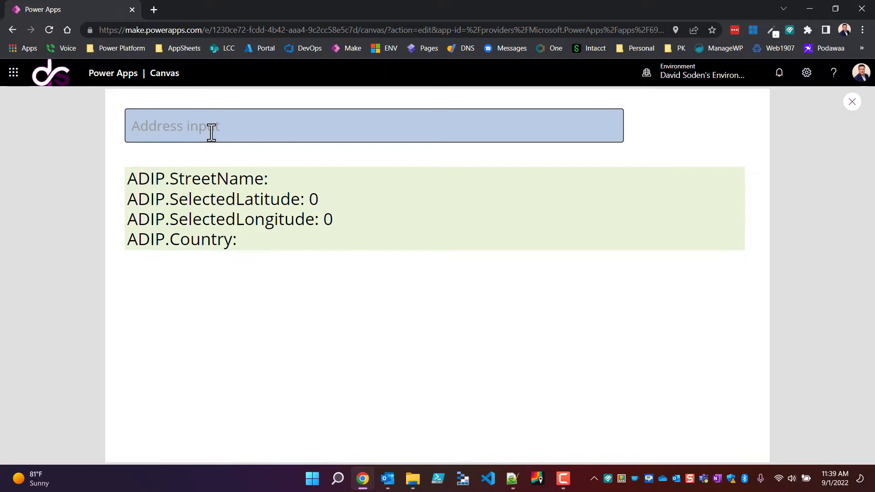
{"action": "mouse_move", "coordinate": [362, 138]}
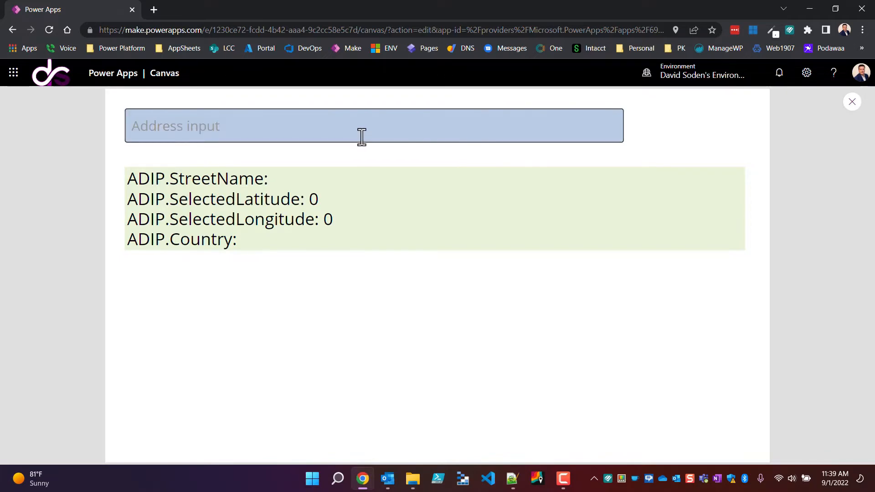
{"action": "mouse_move", "coordinate": [260, 128]}
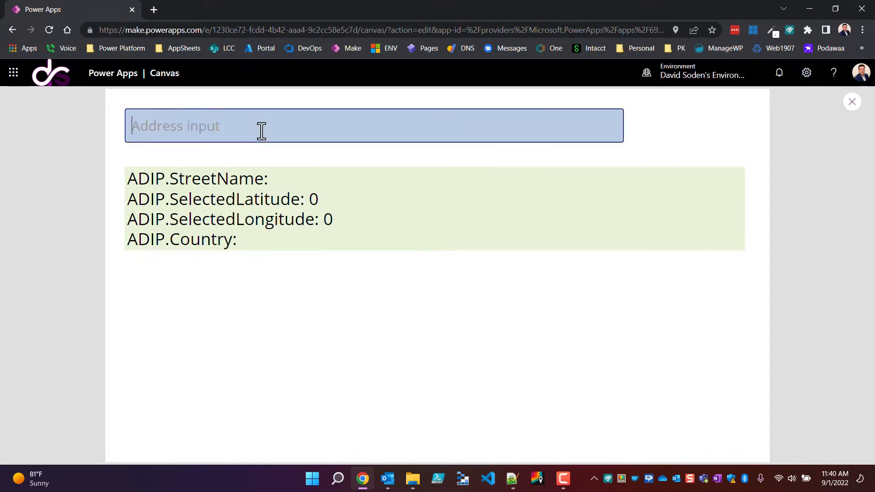
{"action": "type", "text": "123"}
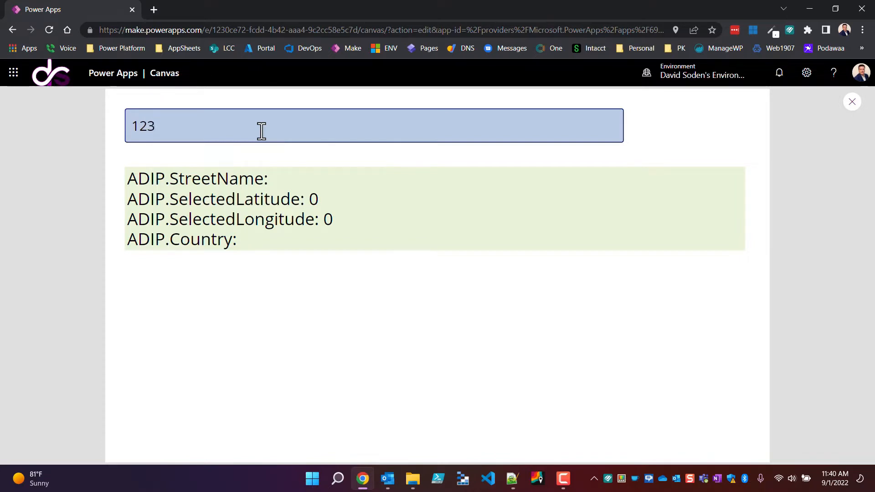
{"action": "type", "text": "123"}
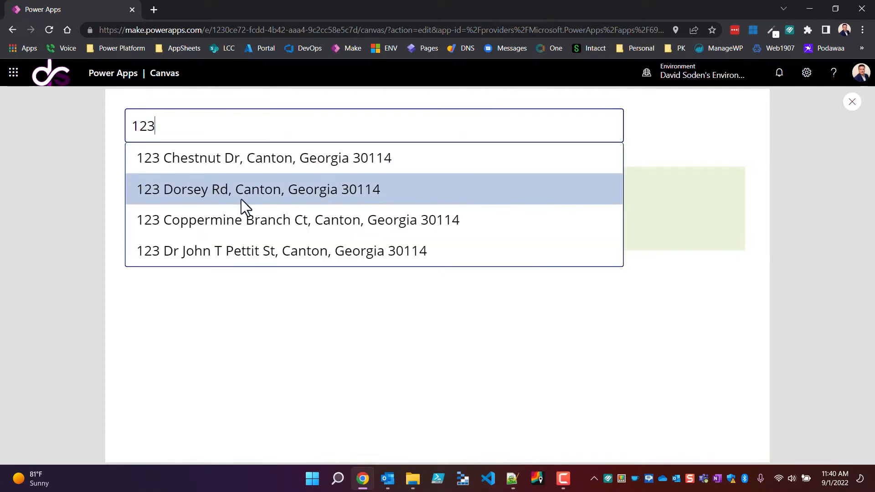
Choose 123 Coppermine Branch Ct and examine the output label's street, coordinates and country
{"action": "left_click", "coordinate": [298, 219]}
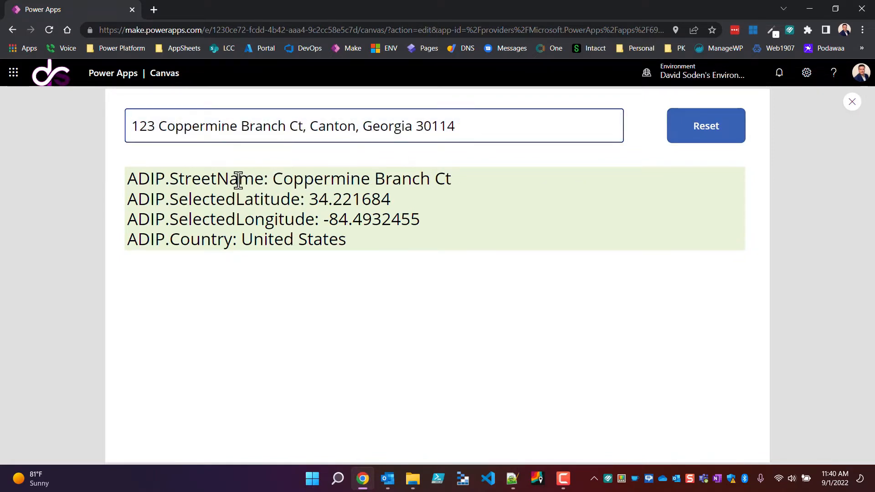
{"action": "mouse_move", "coordinate": [340, 180]}
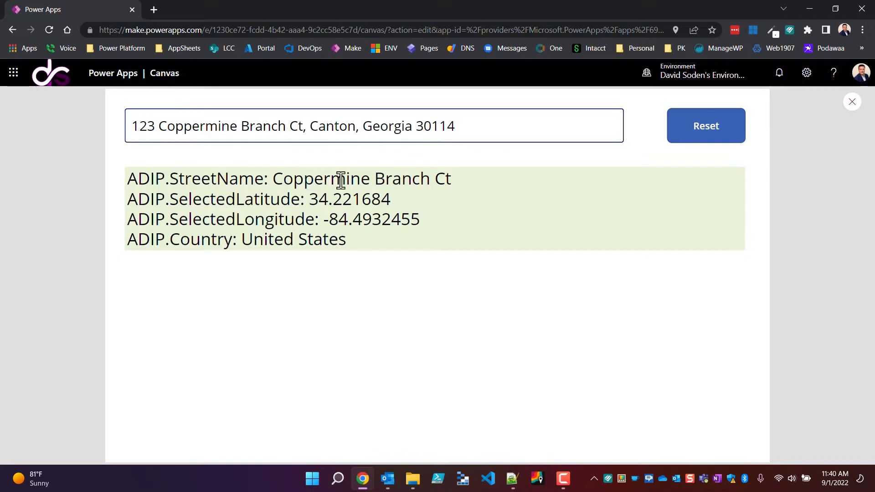
{"action": "double_click", "coordinate": [145, 178]}
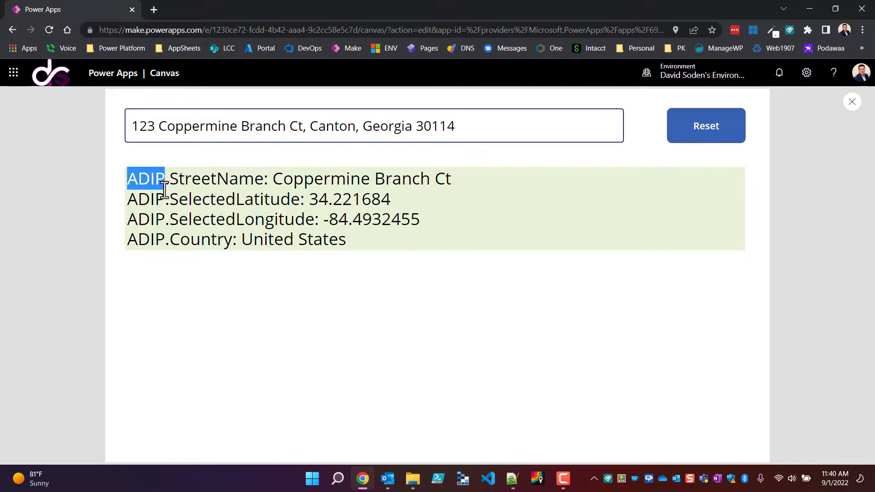
{"action": "mouse_move", "coordinate": [207, 179]}
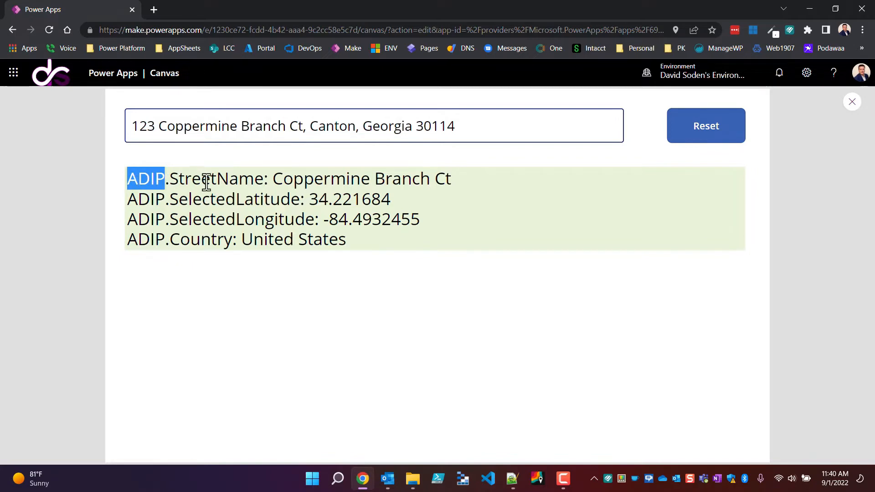
{"action": "double_click", "coordinate": [217, 179]}
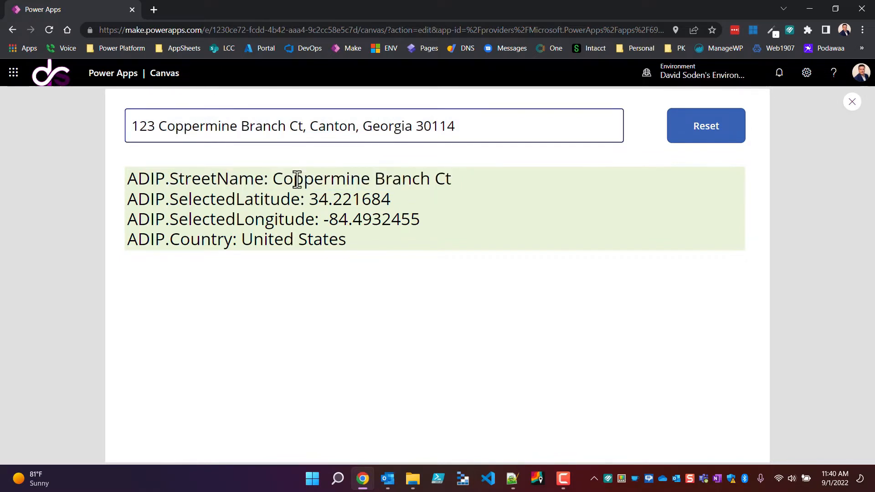
{"action": "mouse_move", "coordinate": [226, 200]}
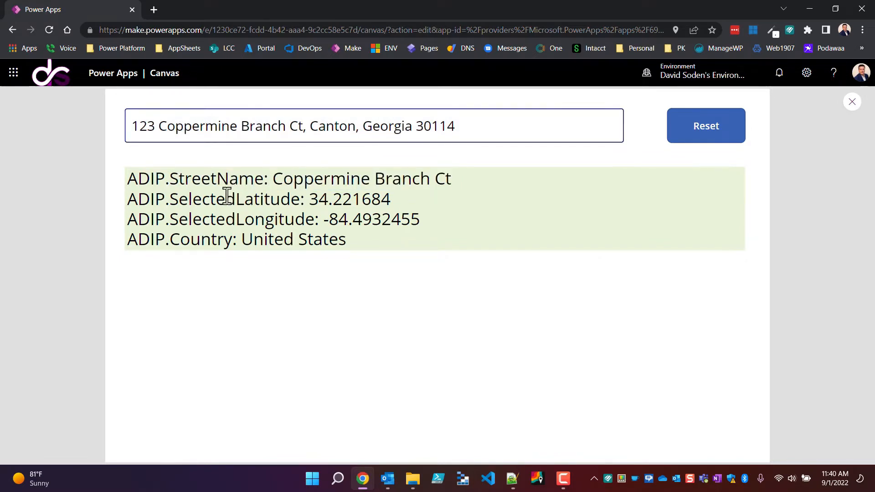
{"action": "double_click", "coordinate": [235, 199]}
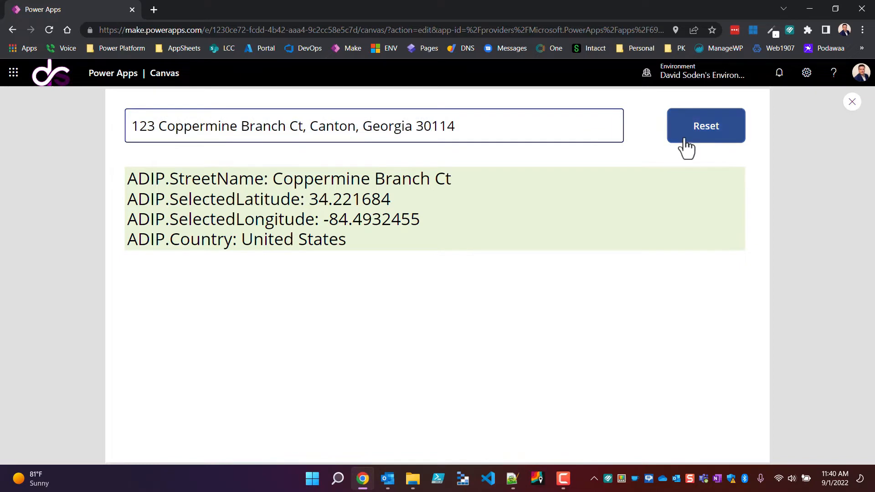
Use the Reset button to clear the address input and return to the editor
{"action": "left_click", "coordinate": [705, 126]}
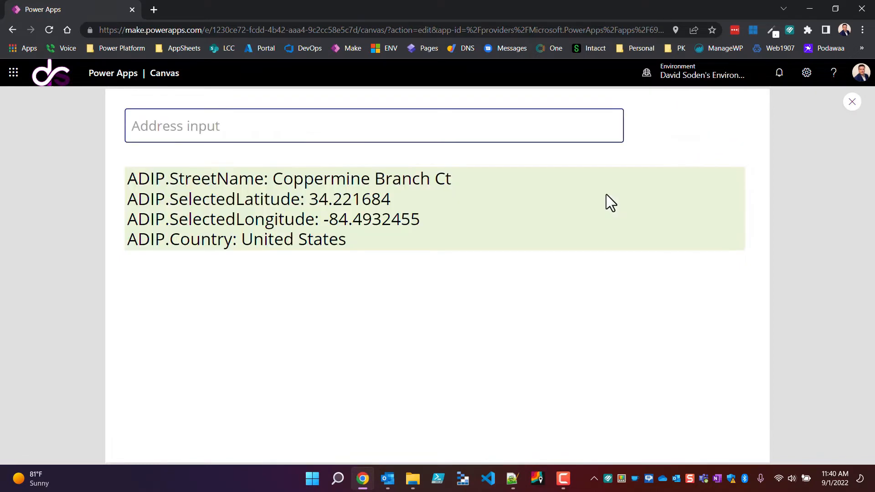
{"action": "mouse_move", "coordinate": [697, 176]}
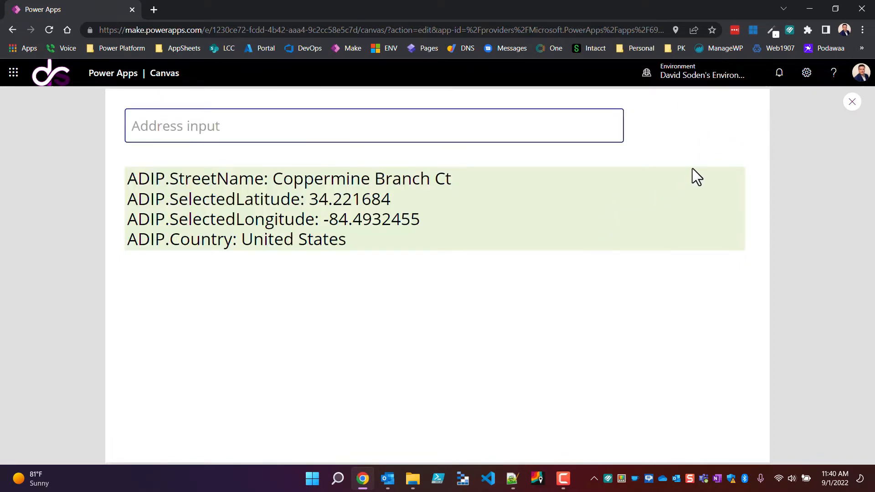
{"action": "mouse_move", "coordinate": [701, 147]}
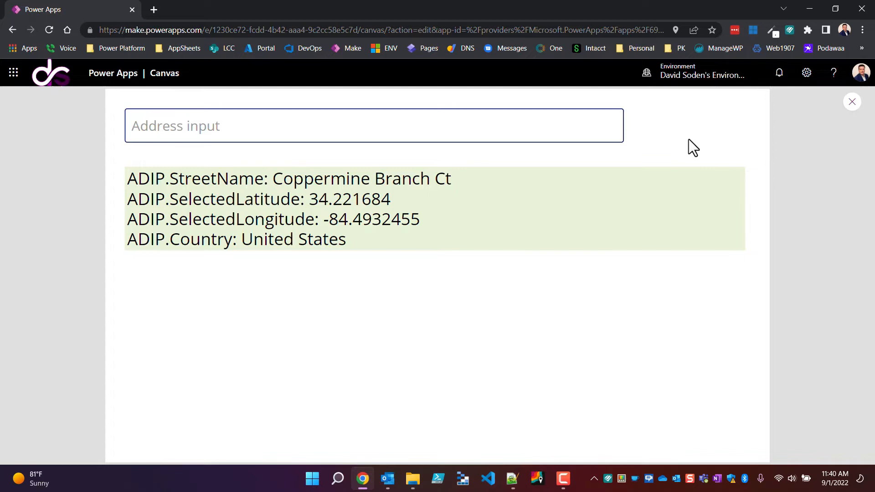
{"action": "mouse_move", "coordinate": [869, 116]}
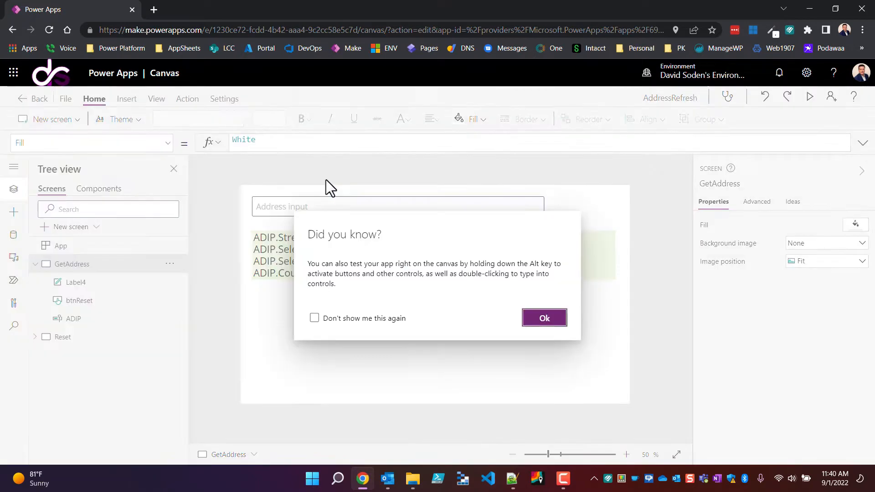
Dismiss the canvas-testing tip, insert Button1 from Input controls, and show the Settings panel
{"action": "left_click", "coordinate": [544, 317]}
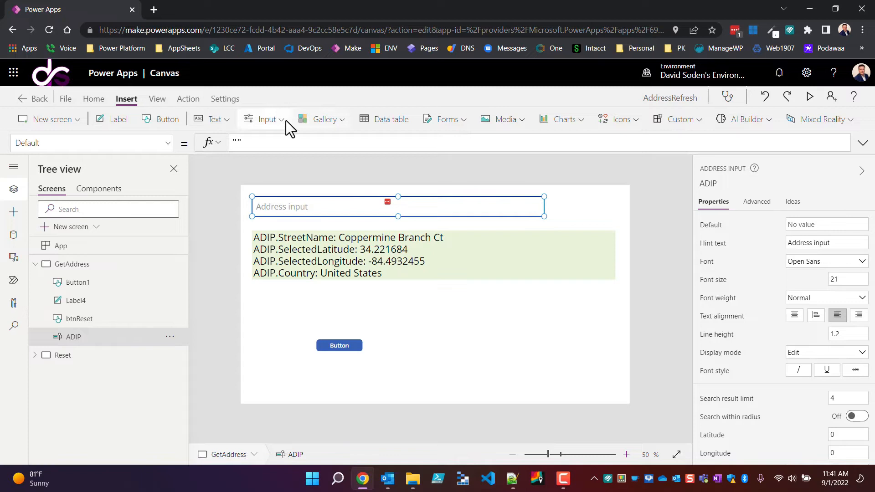
{"action": "left_click", "coordinate": [267, 118]}
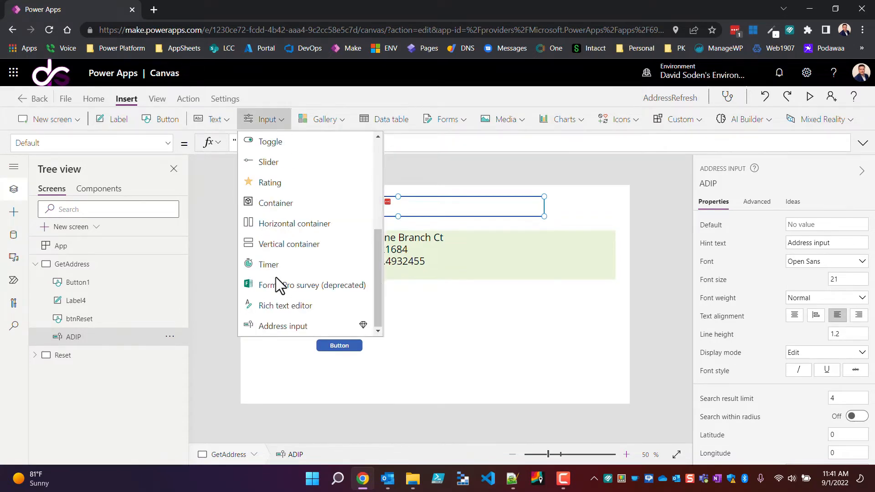
{"action": "mouse_move", "coordinate": [282, 326]}
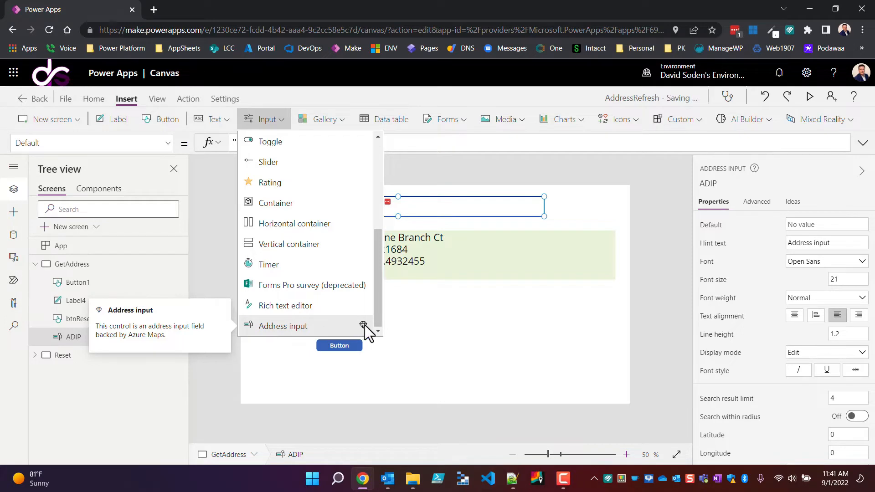
{"action": "mouse_move", "coordinate": [290, 332]}
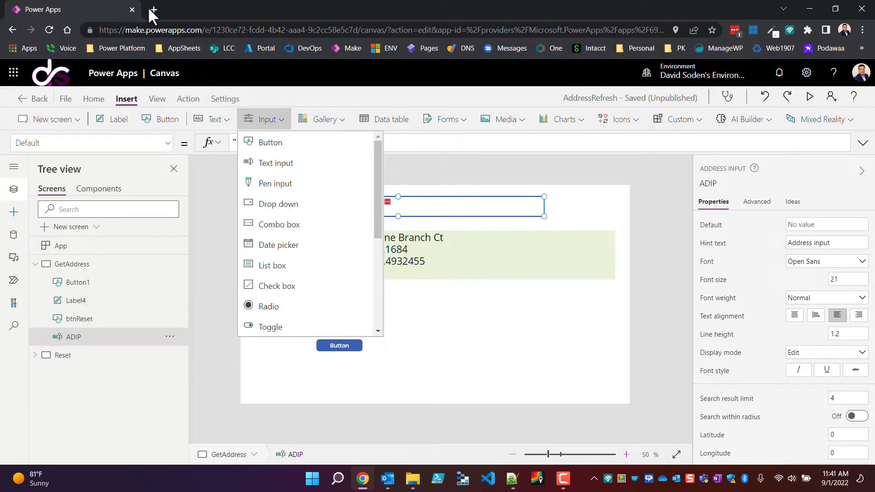
{"action": "mouse_move", "coordinate": [153, 9]}
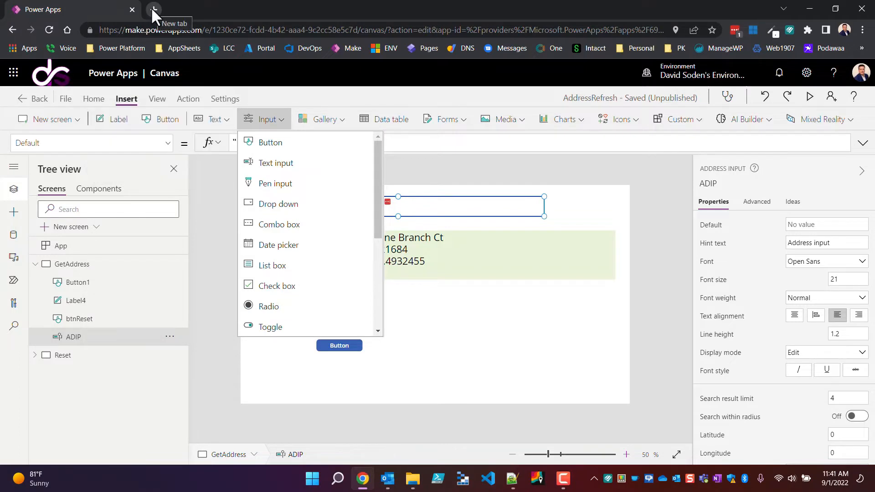
{"action": "mouse_move", "coordinate": [806, 73]}
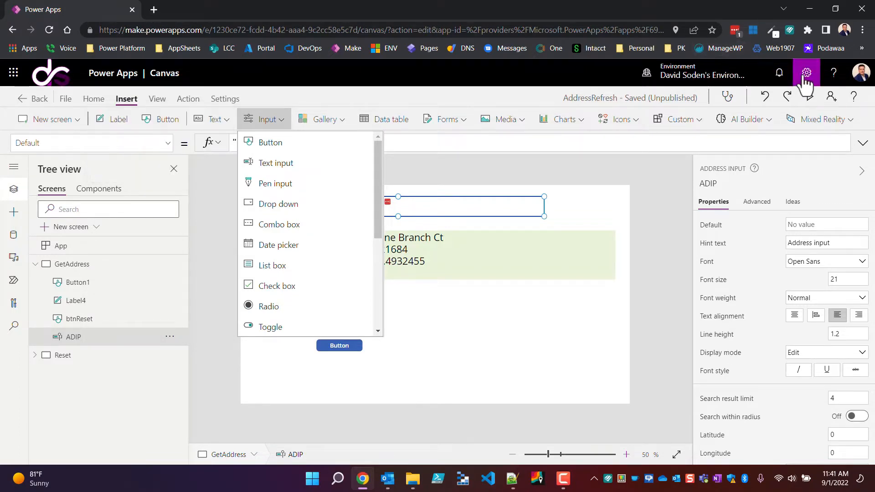
{"action": "left_click", "coordinate": [805, 73]}
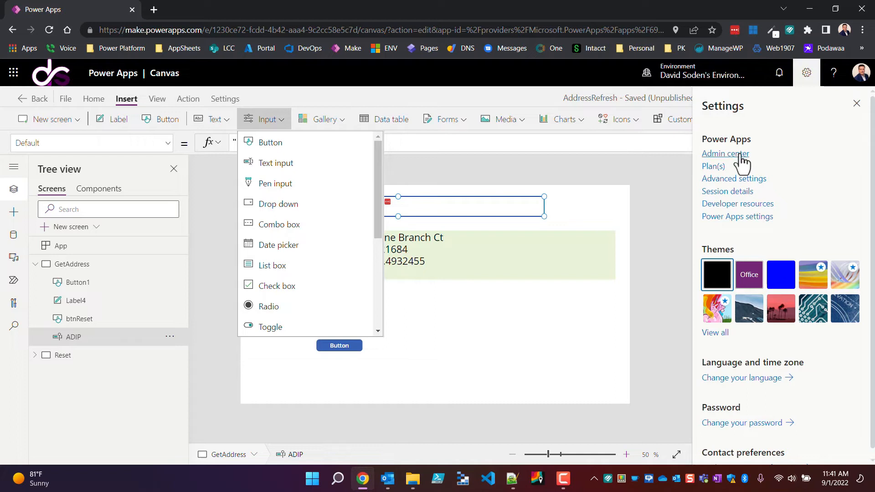
Go to the Power Platform admin center and reach David Soden's Environment settings page
{"action": "left_click", "coordinate": [725, 153]}
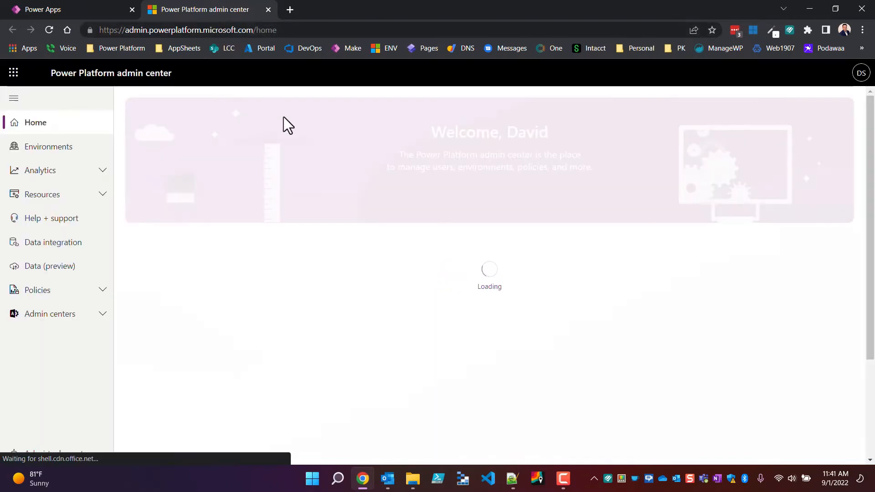
{"action": "left_click", "coordinate": [48, 146]}
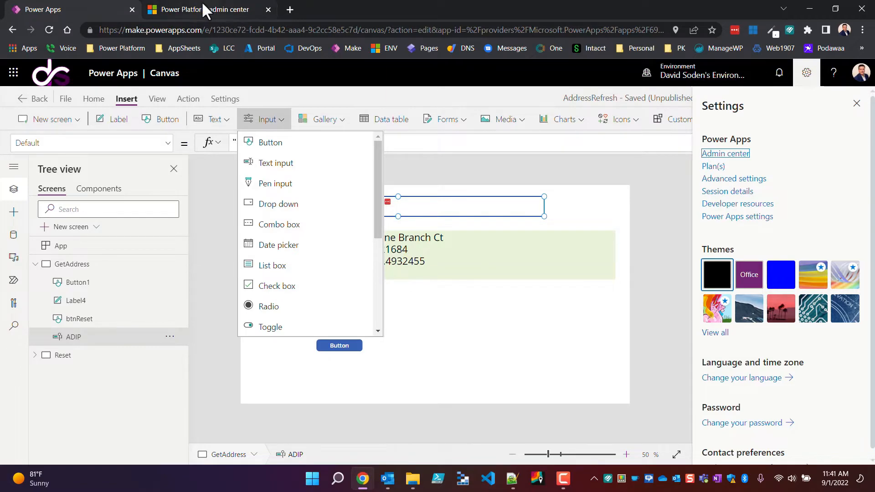
{"action": "left_click", "coordinate": [207, 9]}
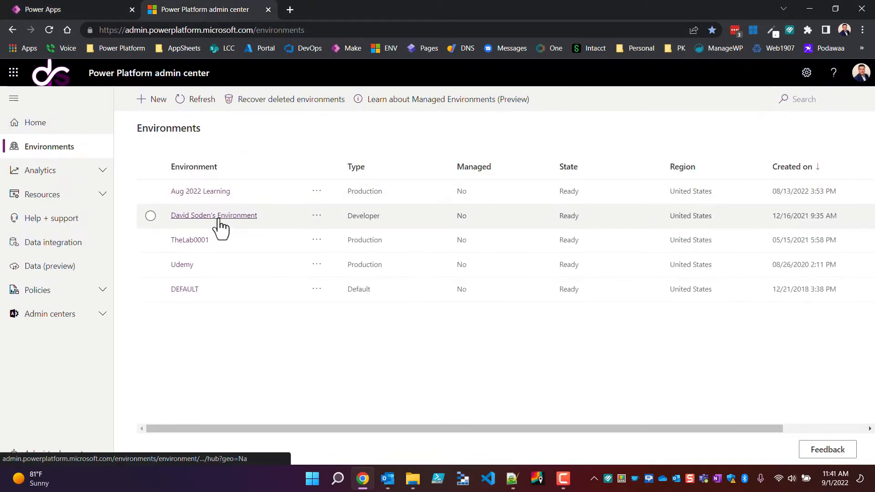
{"action": "left_click", "coordinate": [213, 215]}
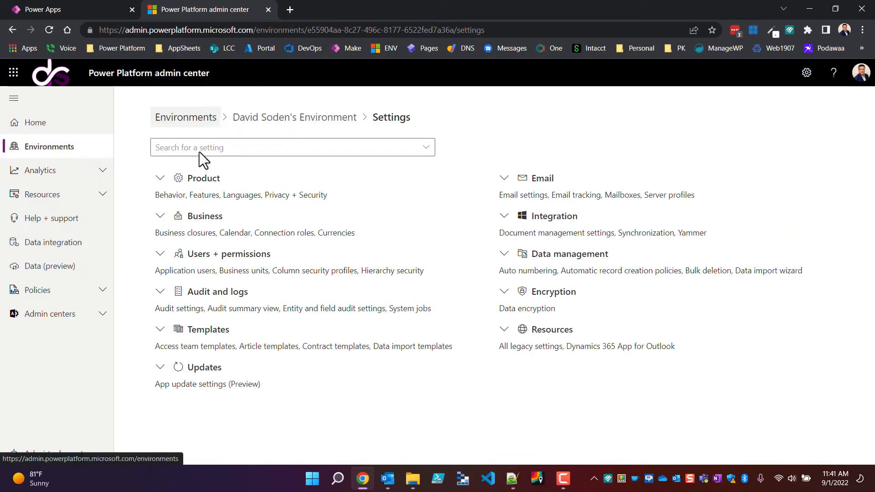
Show Product > Features and highlight the Full map and address services description
{"action": "left_click", "coordinate": [159, 178]}
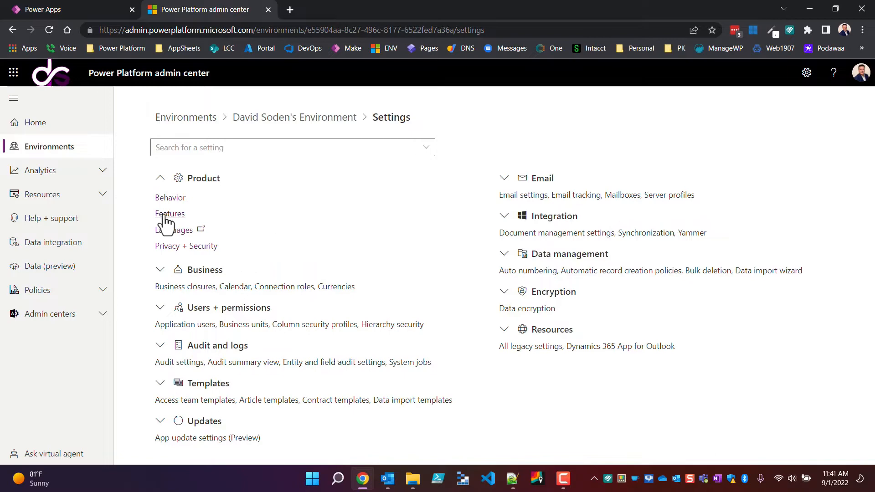
{"action": "left_click", "coordinate": [170, 214]}
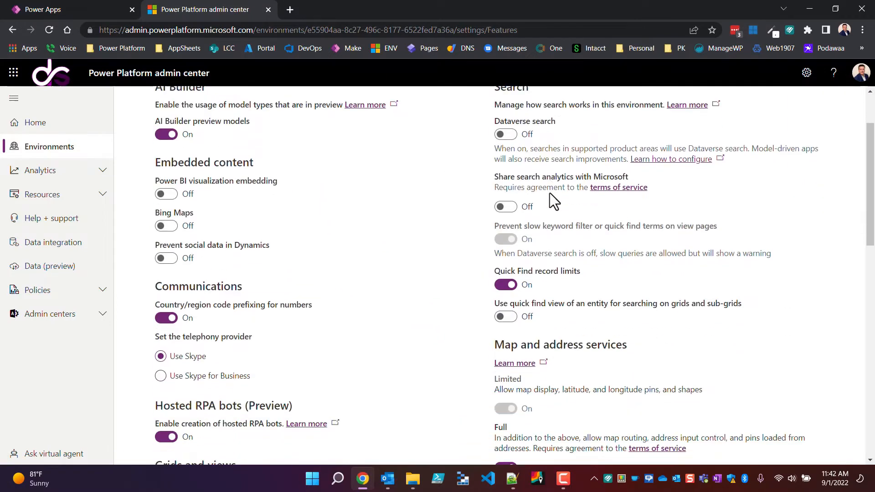
{"action": "scroll", "scroll_direction": "down", "scroll_amount": 3}
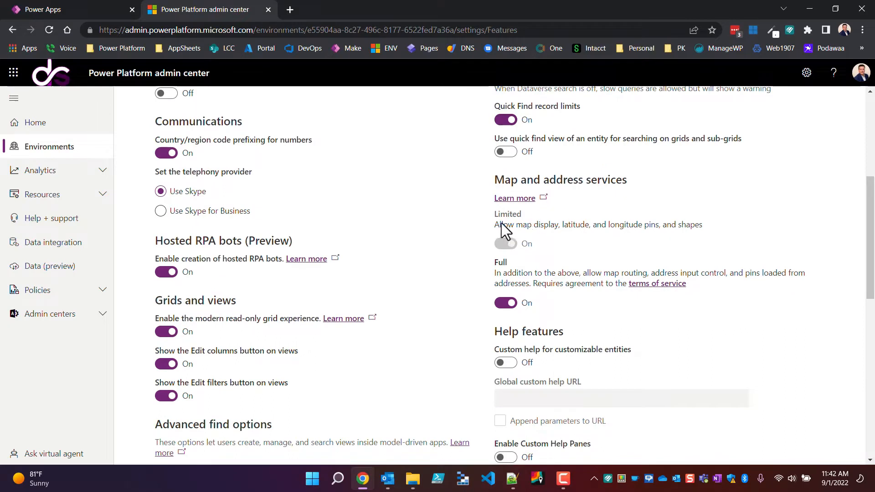
{"action": "left_click_drag", "start_coordinate": [494, 214], "coordinate": [702, 224]}
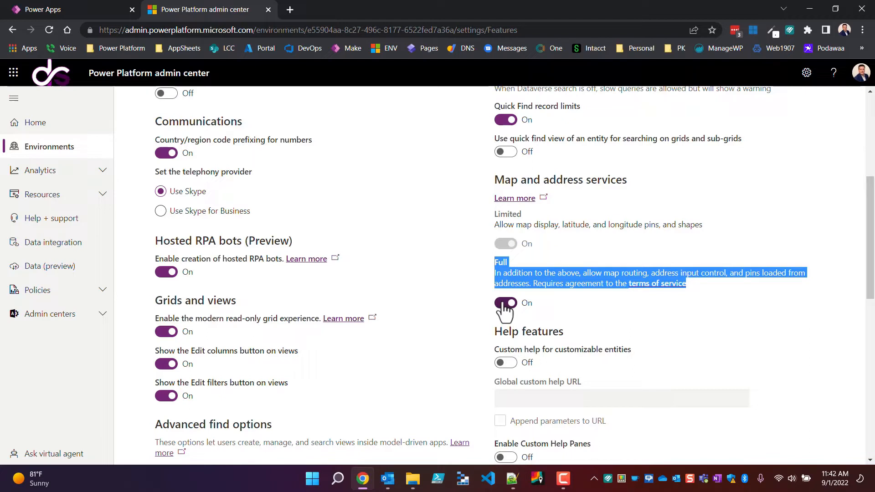
{"action": "mouse_move", "coordinate": [504, 312]}
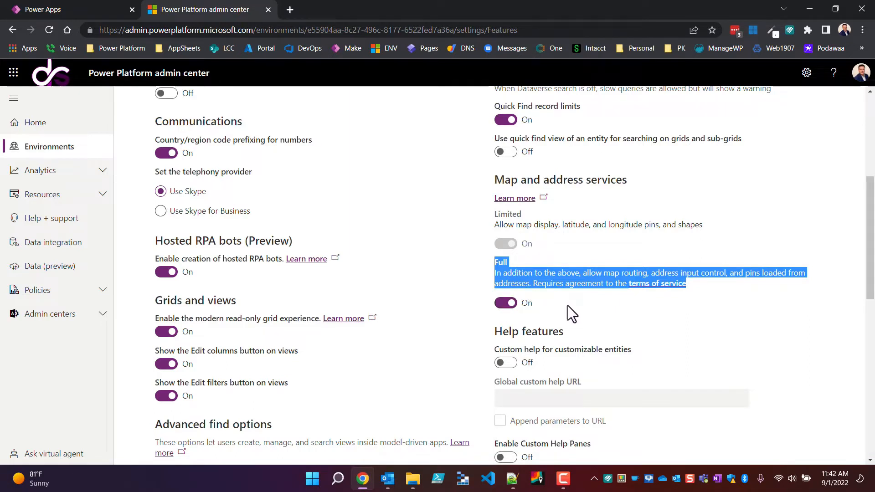
{"action": "mouse_move", "coordinate": [411, 202]}
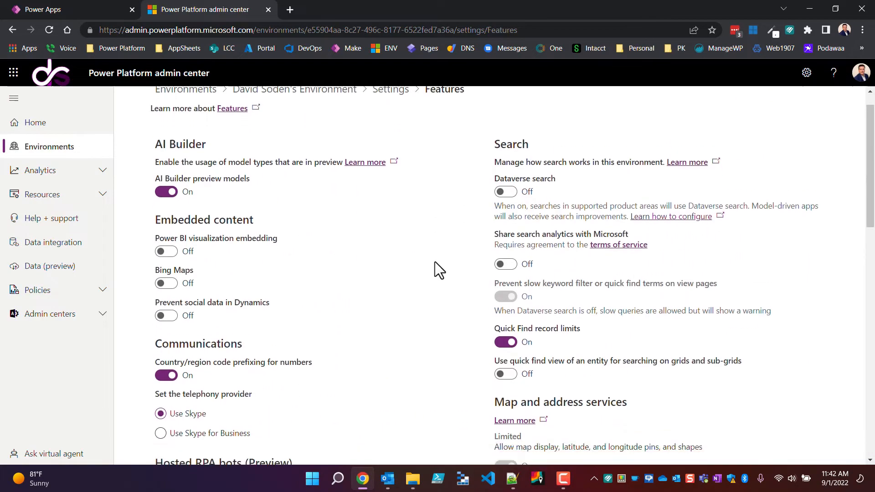
Scroll through the Features settings confirming Full map and address services is On
{"action": "scroll", "scroll_direction": "down", "scroll_amount": 3}
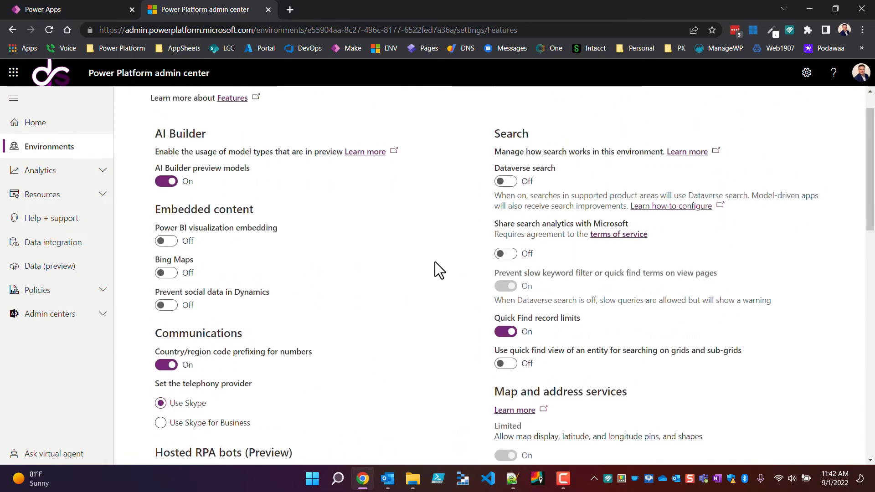
{"action": "scroll", "scroll_direction": "down", "scroll_amount": 3}
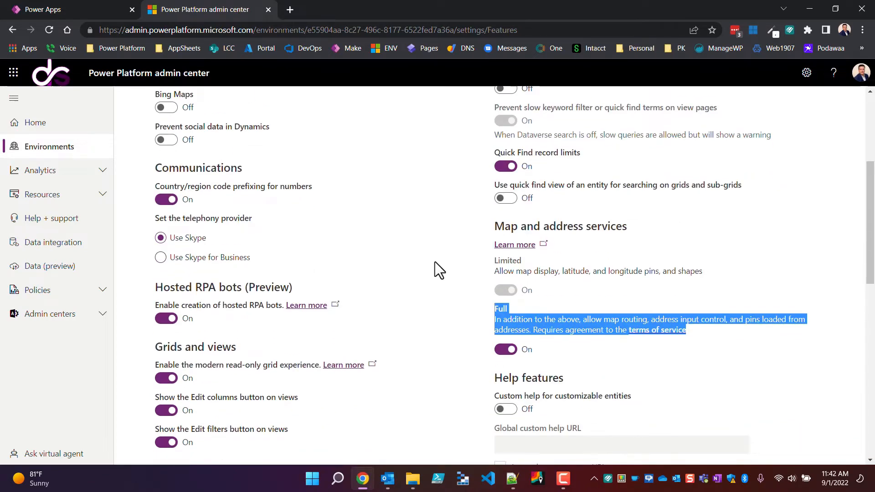
{"action": "scroll", "scroll_direction": "down", "scroll_amount": 3}
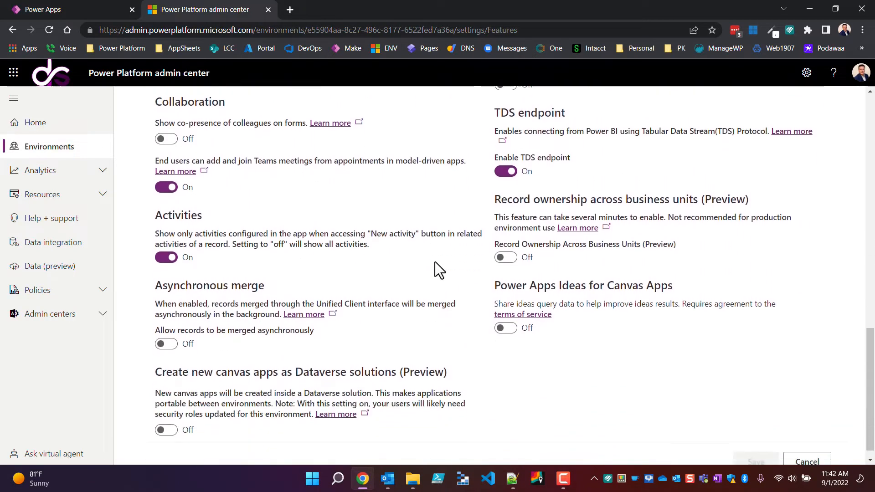
{"action": "scroll", "scroll_direction": "up", "scroll_amount": 3}
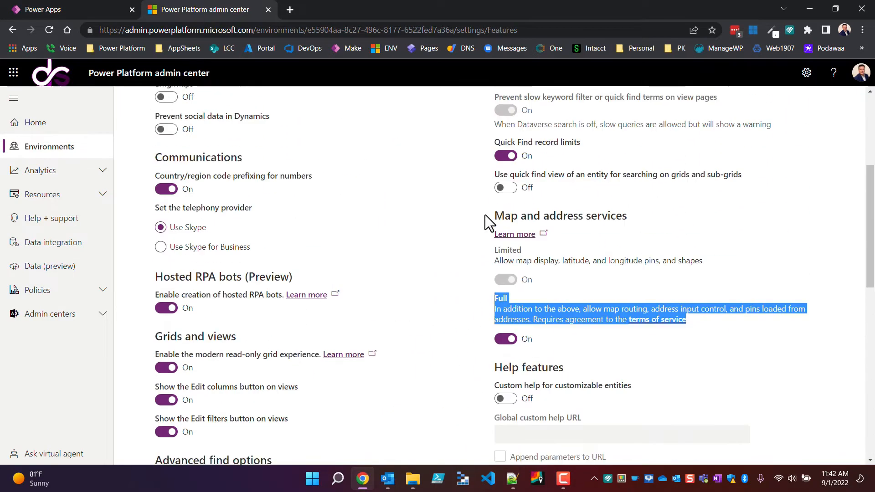
{"action": "scroll", "scroll_direction": "down", "scroll_amount": 3}
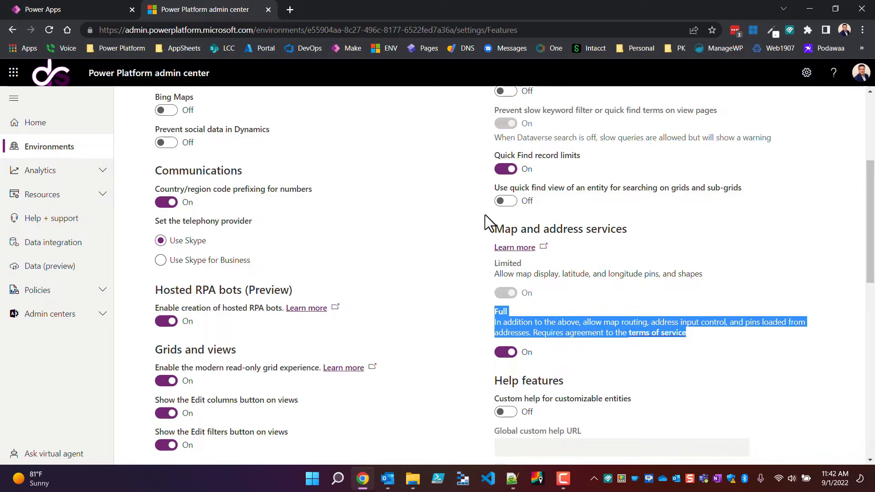
{"action": "scroll", "scroll_direction": "down", "scroll_amount": 3}
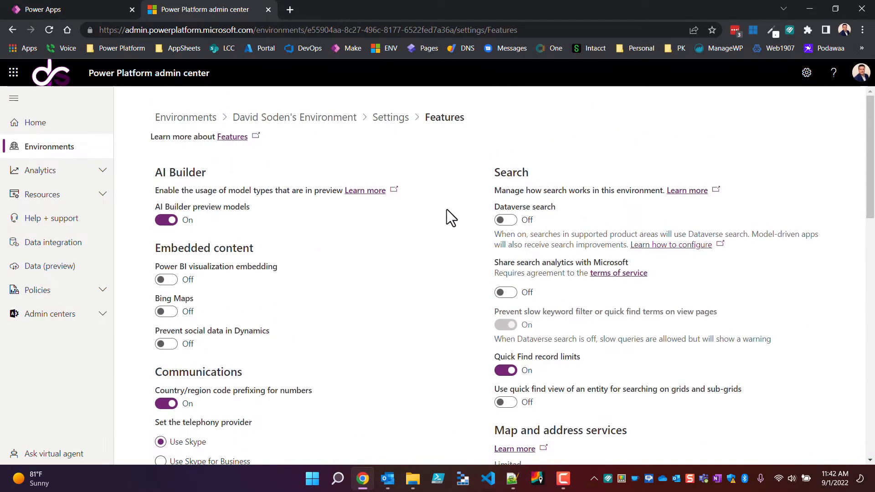
{"action": "scroll", "scroll_direction": "down", "scroll_amount": 3}
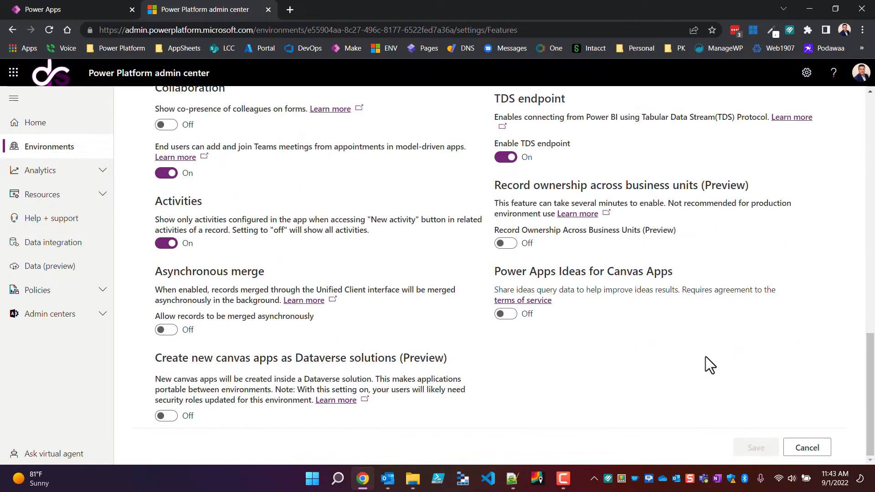
{"action": "mouse_move", "coordinate": [582, 198]}
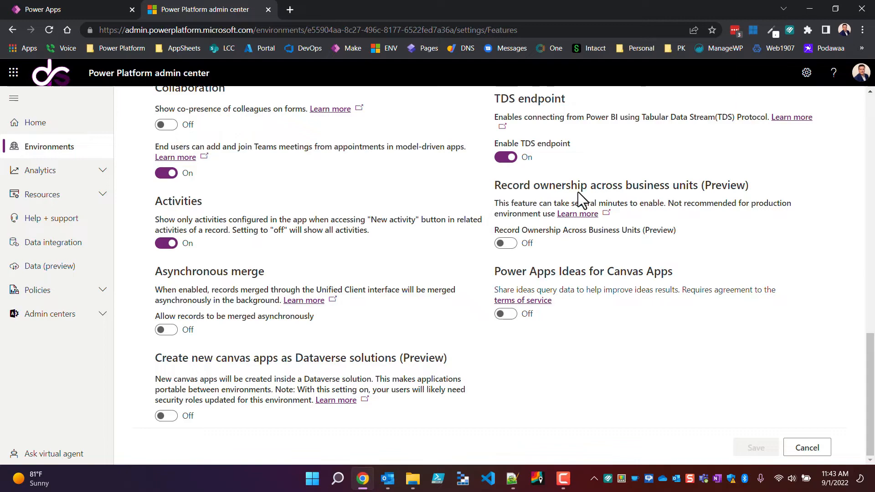
{"action": "scroll", "scroll_direction": "up", "scroll_amount": 3}
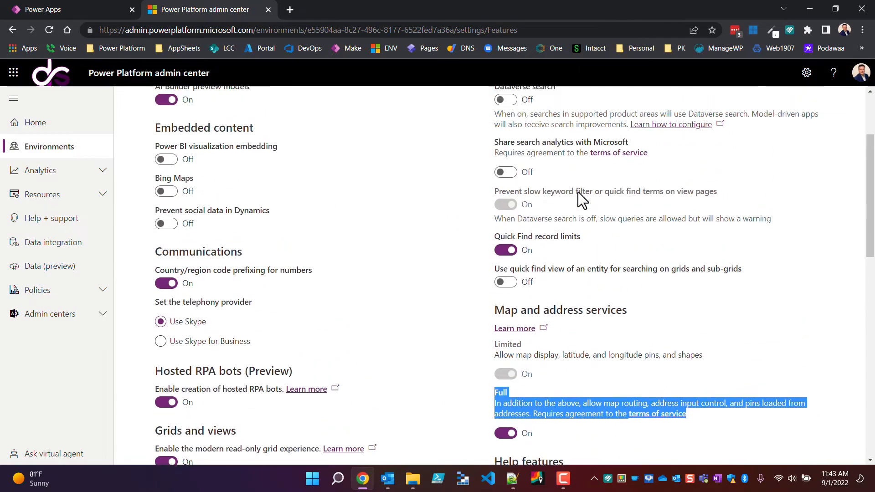
{"action": "scroll", "scroll_direction": "down", "scroll_amount": 3}
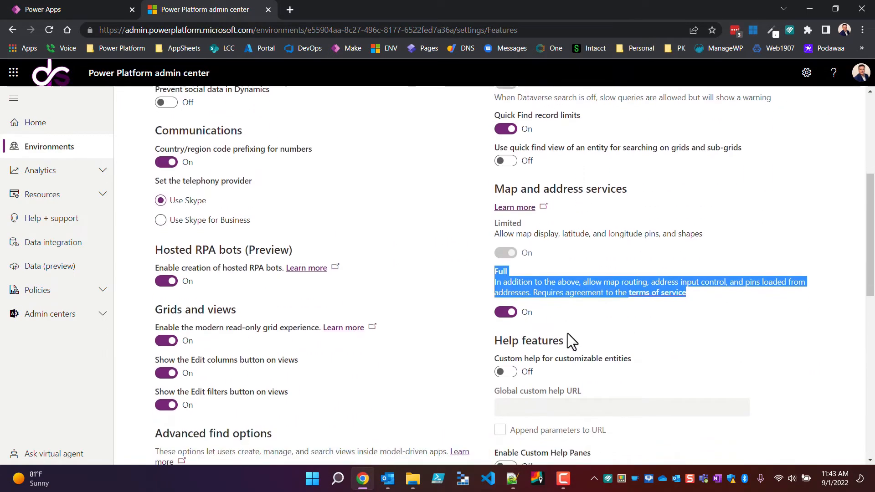
{"action": "mouse_move", "coordinate": [629, 342]}
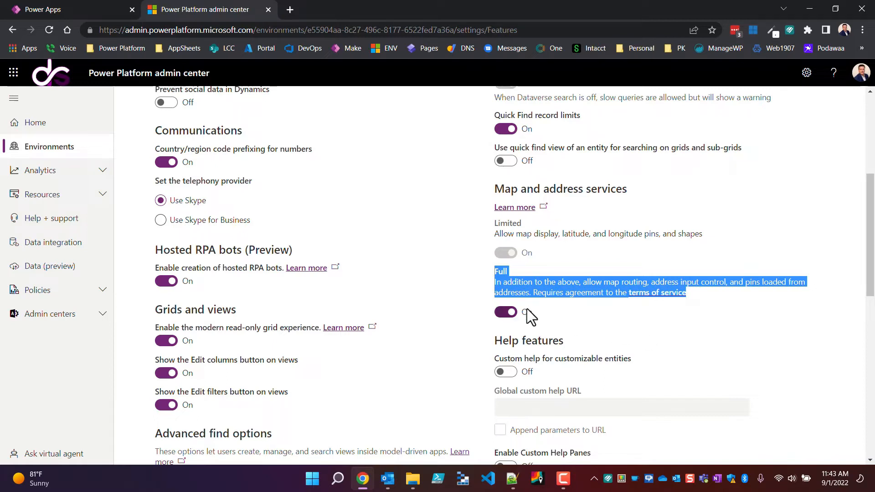
{"action": "left_click", "coordinate": [505, 311]}
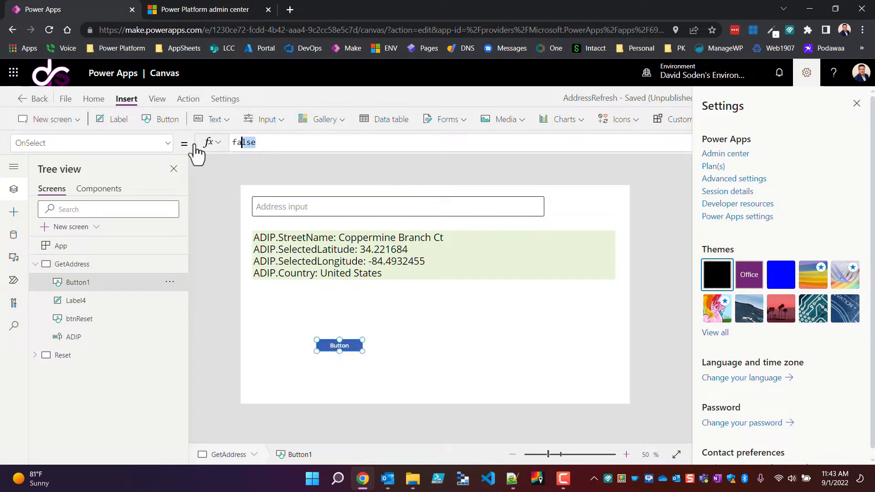
Set Button1's OnSelect to Reset(ADIP), which reports a resettable control is expected
{"action": "type", "text": "res"}
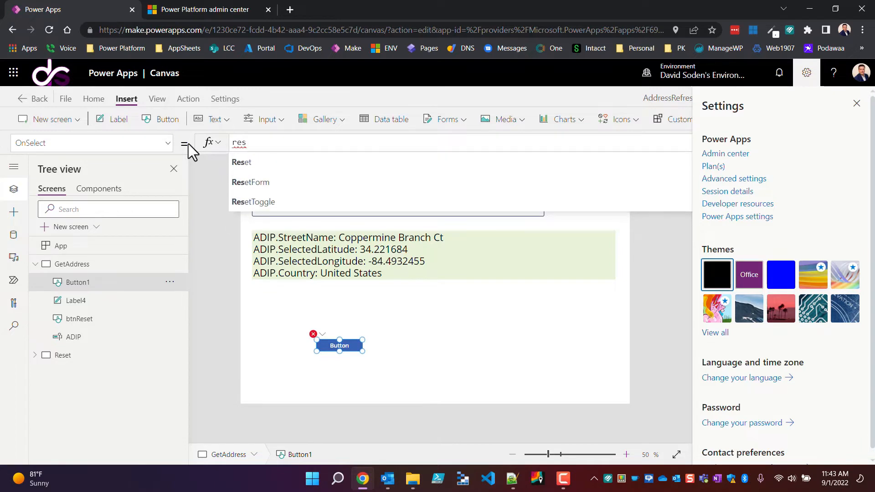
{"action": "left_click", "coordinate": [240, 162]}
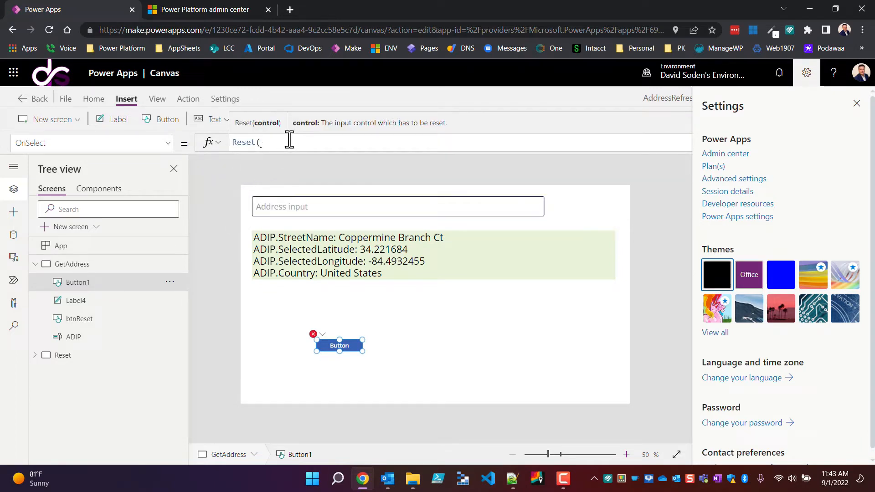
{"action": "type", "text": "ADIP)"}
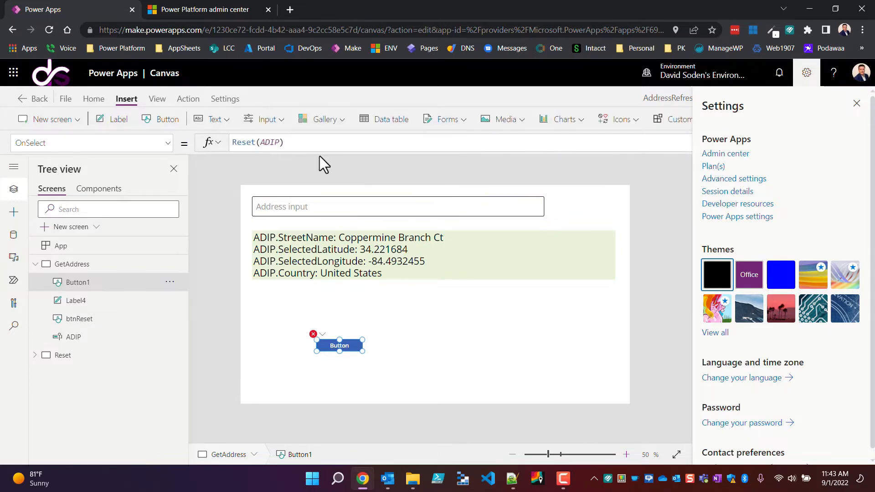
{"action": "left_click", "coordinate": [270, 142]}
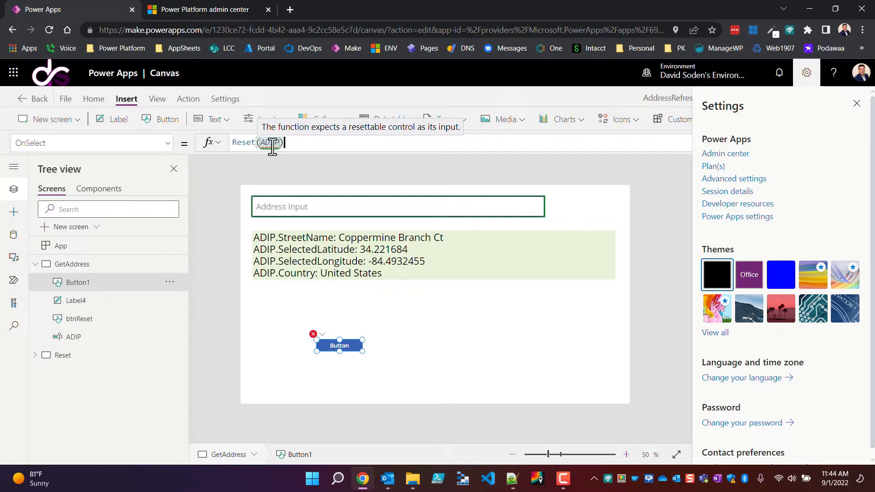
{"action": "mouse_move", "coordinate": [426, 144]}
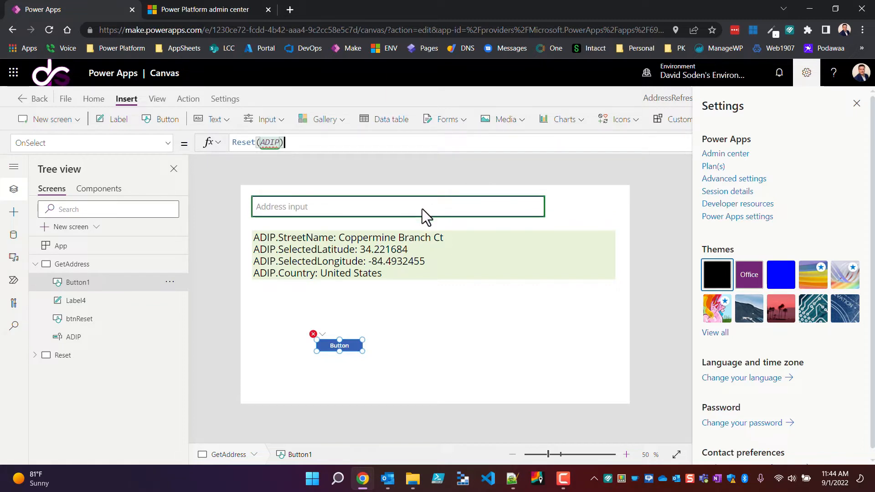
{"action": "mouse_move", "coordinate": [430, 340]}
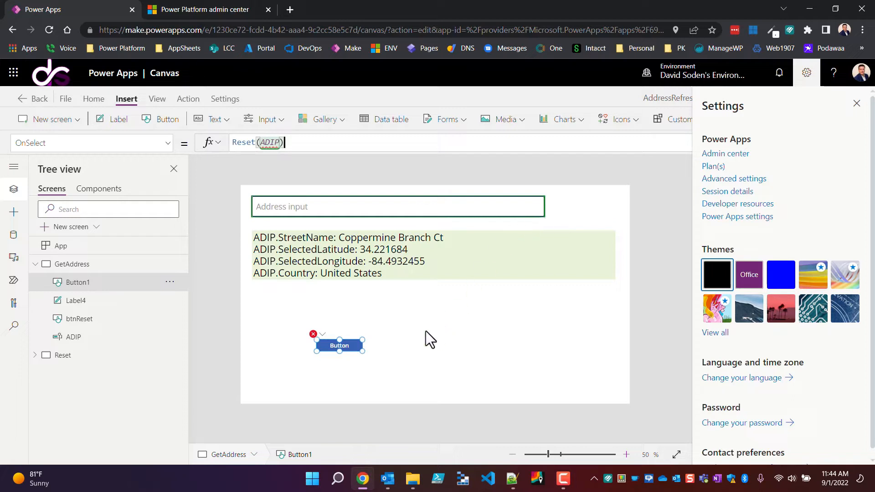
{"action": "mouse_move", "coordinate": [496, 337]}
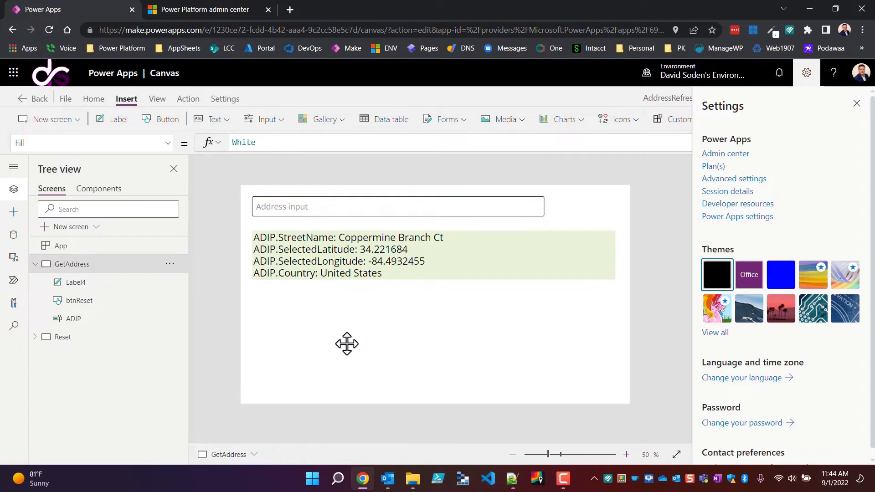
Select ADIP then btnReset to review Set(ResetToggle,false);Navigate(Reset)
{"action": "left_click", "coordinate": [73, 318]}
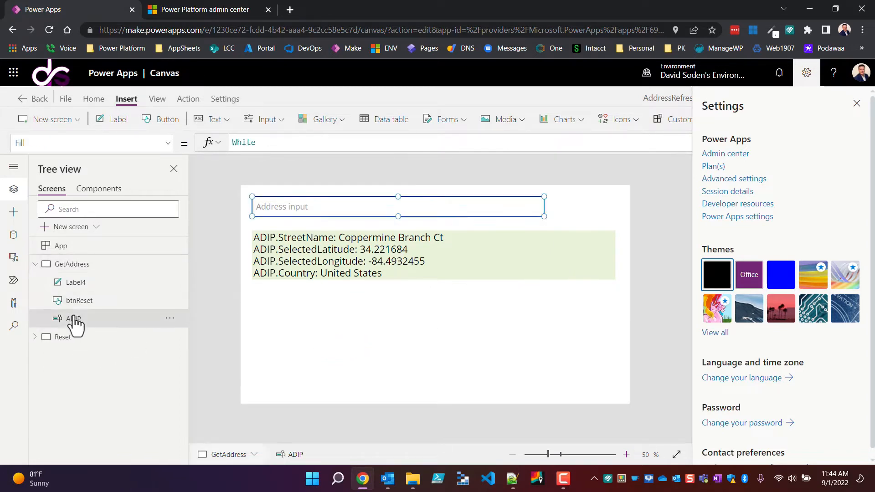
{"action": "left_click", "coordinate": [78, 300]}
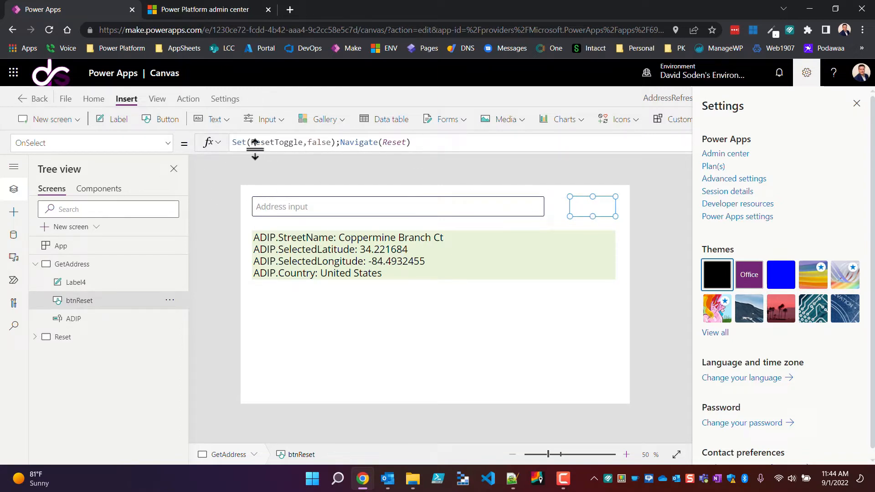
{"action": "mouse_move", "coordinate": [239, 144]}
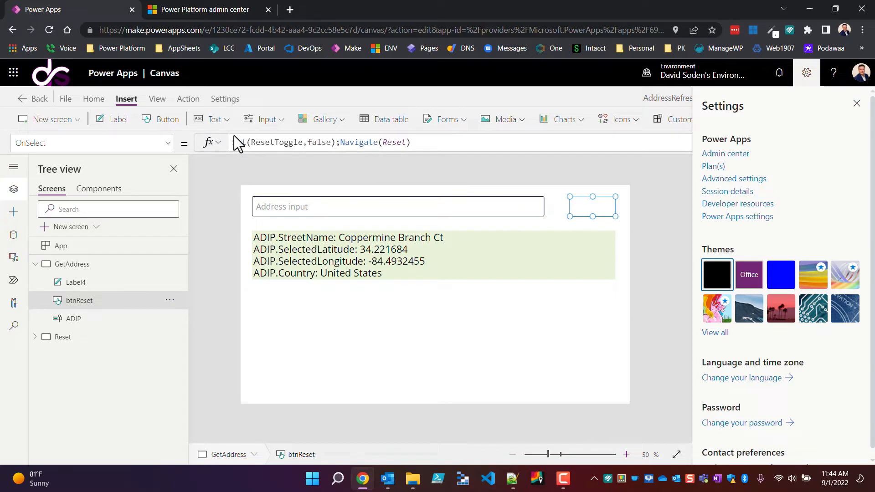
{"action": "mouse_move", "coordinate": [296, 152]}
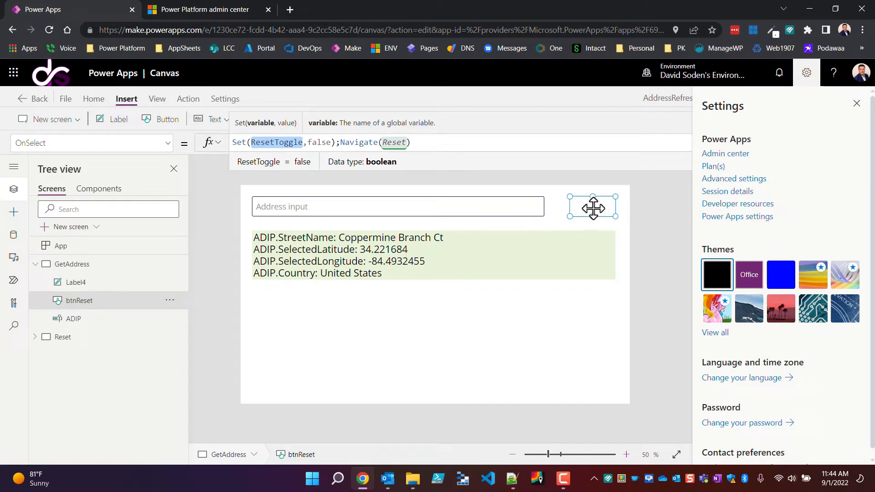
{"action": "mouse_move", "coordinate": [593, 208]}
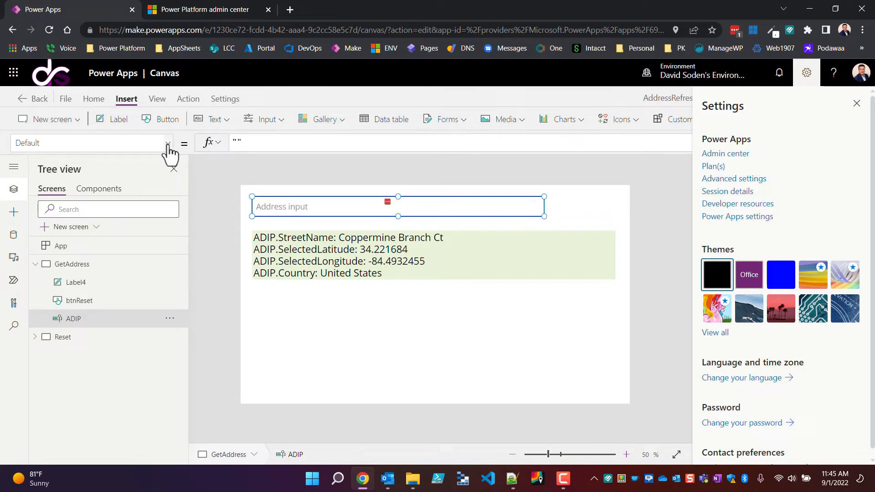
View ADIP's OnAddressSelect formula Set(ResetToggle,true), then reselect btnReset
{"action": "left_click", "coordinate": [167, 143]}
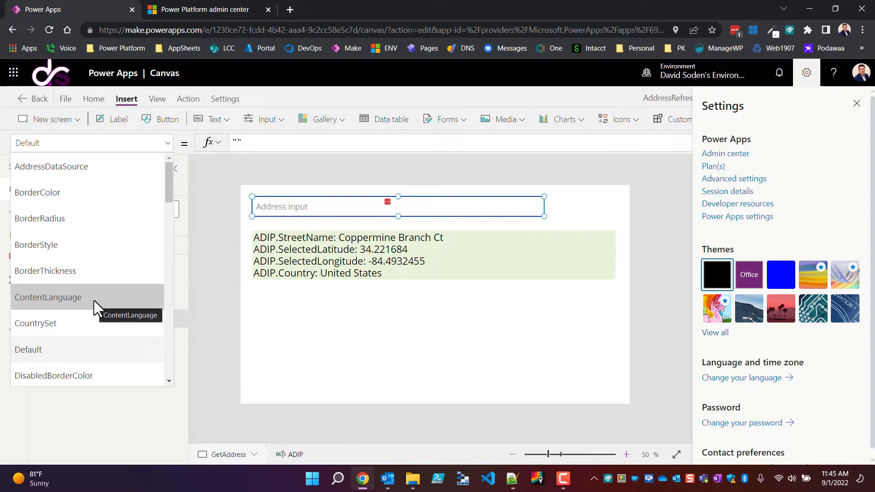
{"action": "scroll", "scroll_direction": "down", "scroll_amount": 3}
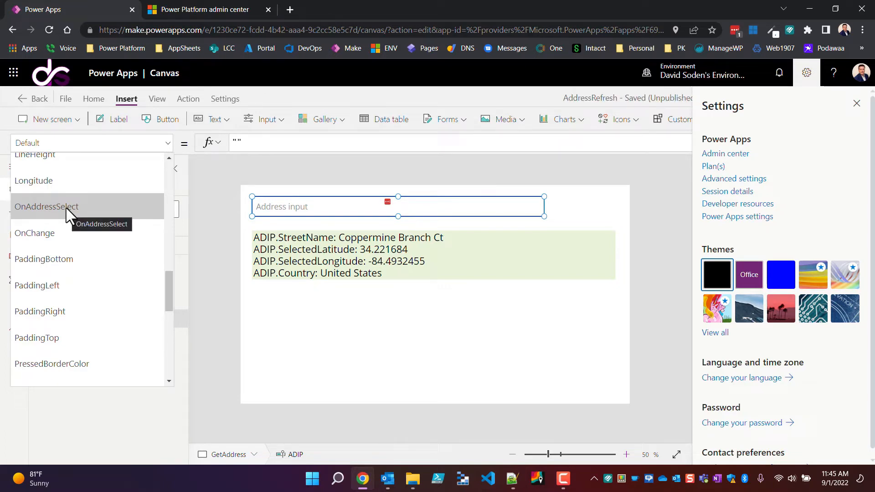
{"action": "mouse_move", "coordinate": [35, 233]}
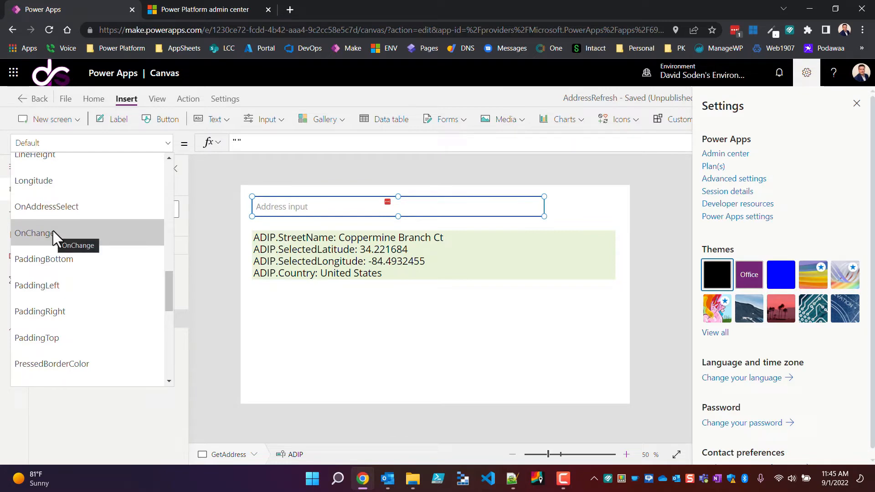
{"action": "mouse_move", "coordinate": [46, 207]}
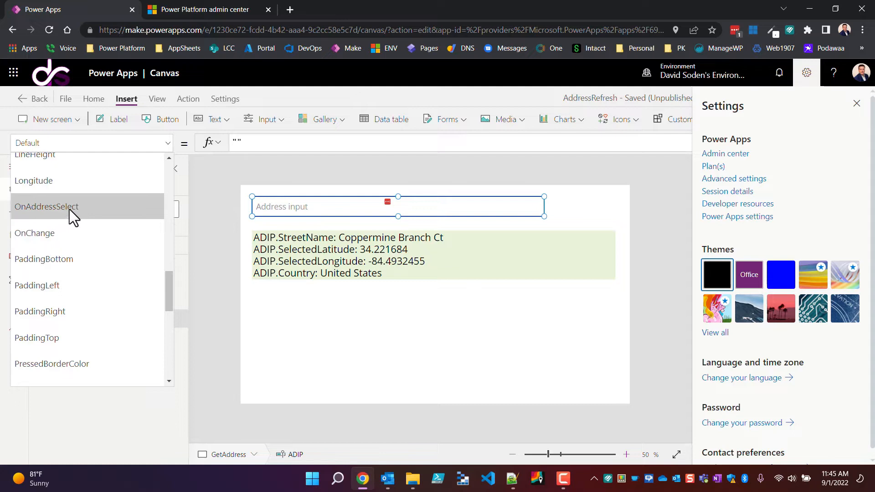
{"action": "left_click", "coordinate": [47, 207]}
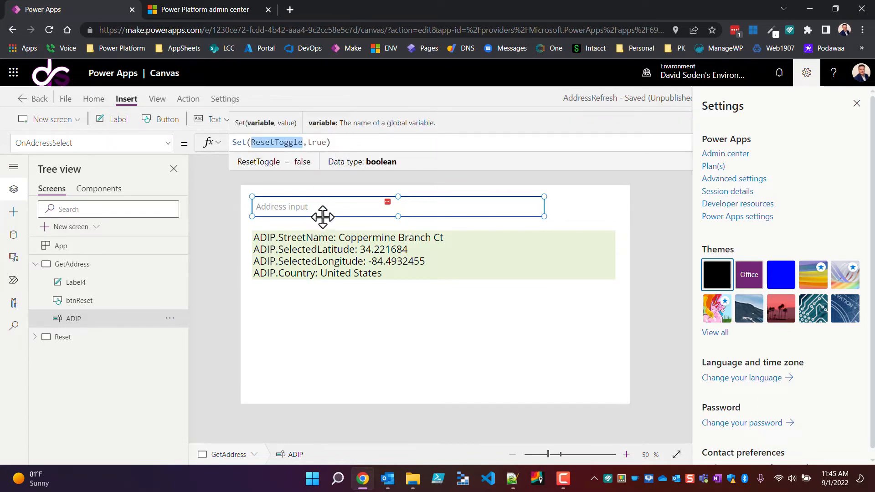
{"action": "mouse_move", "coordinate": [524, 214]}
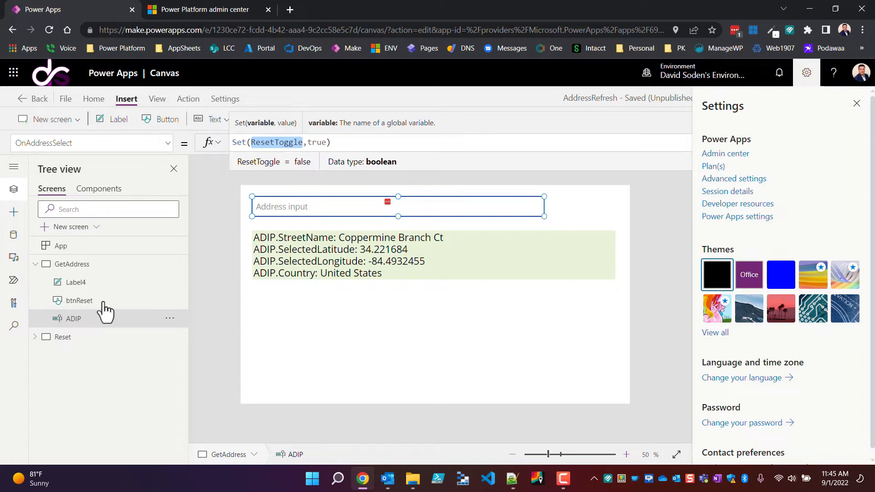
{"action": "left_click", "coordinate": [78, 300]}
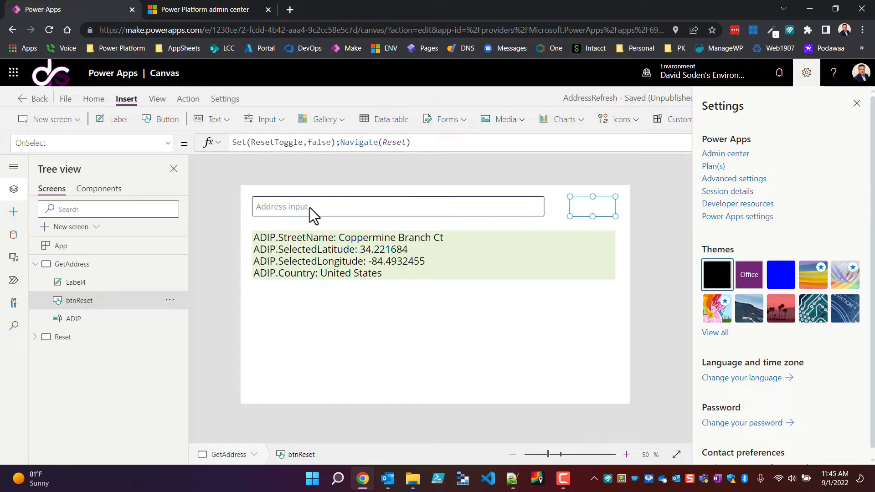
{"action": "mouse_move", "coordinate": [458, 193]}
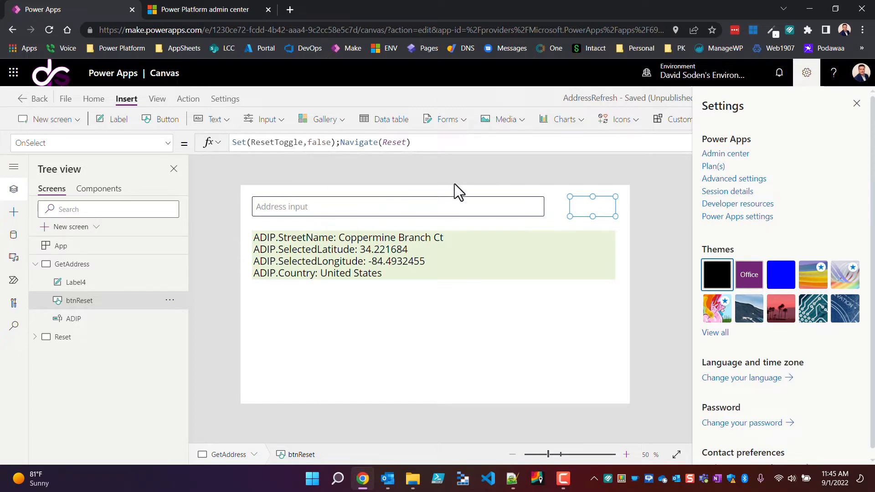
{"action": "mouse_move", "coordinate": [413, 207]}
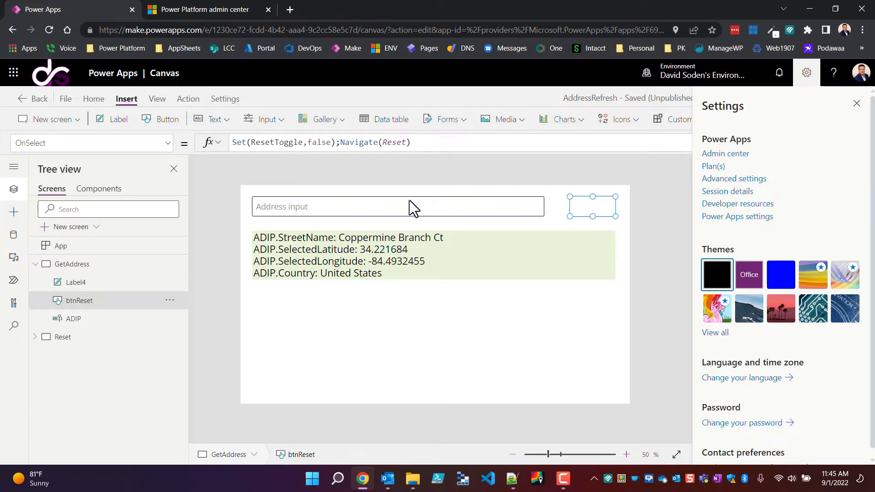
{"action": "mouse_move", "coordinate": [343, 217]}
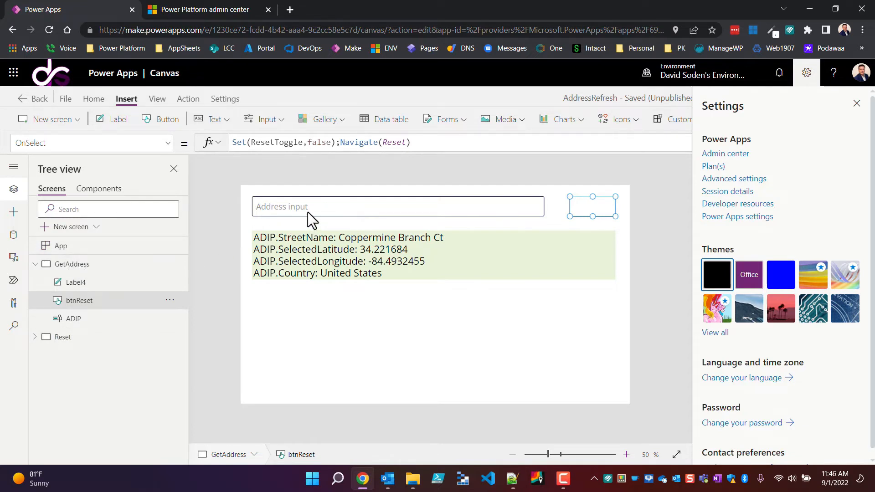
{"action": "mouse_move", "coordinate": [301, 217]}
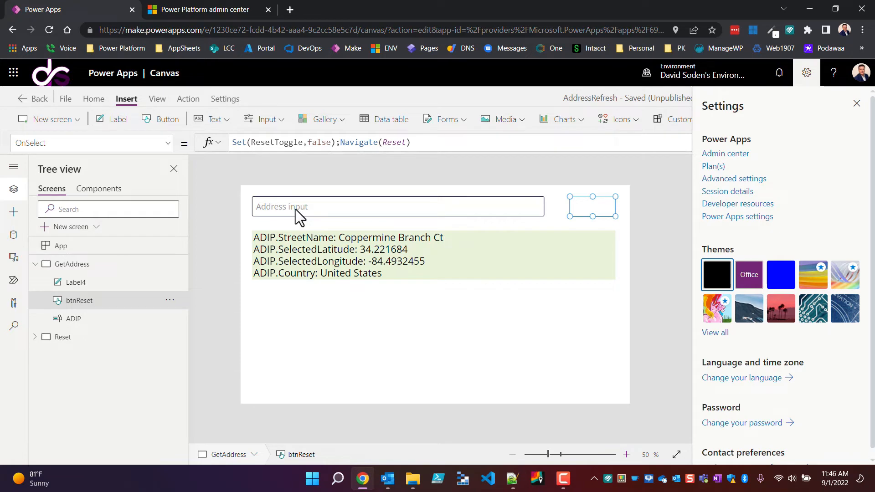
{"action": "mouse_move", "coordinate": [373, 215]}
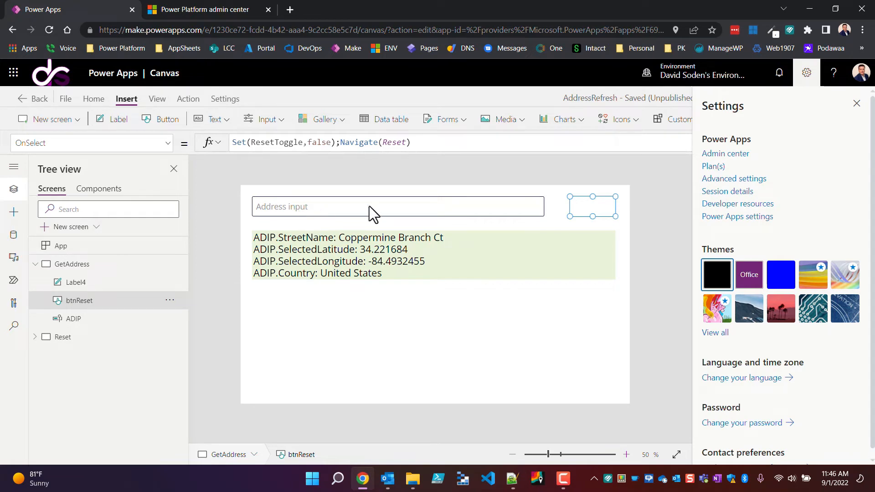
Select the Reset screen in Tree view, revealing its Timer1 control
{"action": "left_click", "coordinate": [63, 337]}
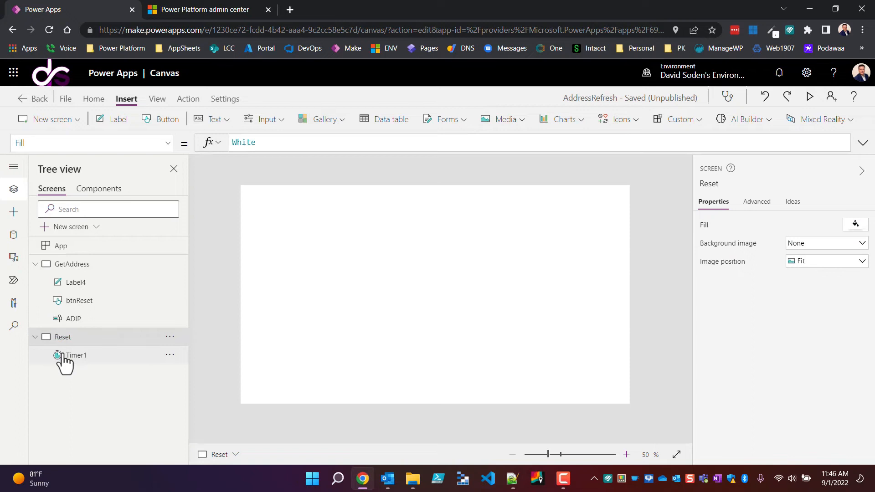
Make Timer1 visible on the Reset screen, showing its 00:00:00 readout
{"action": "left_click", "coordinate": [76, 354]}
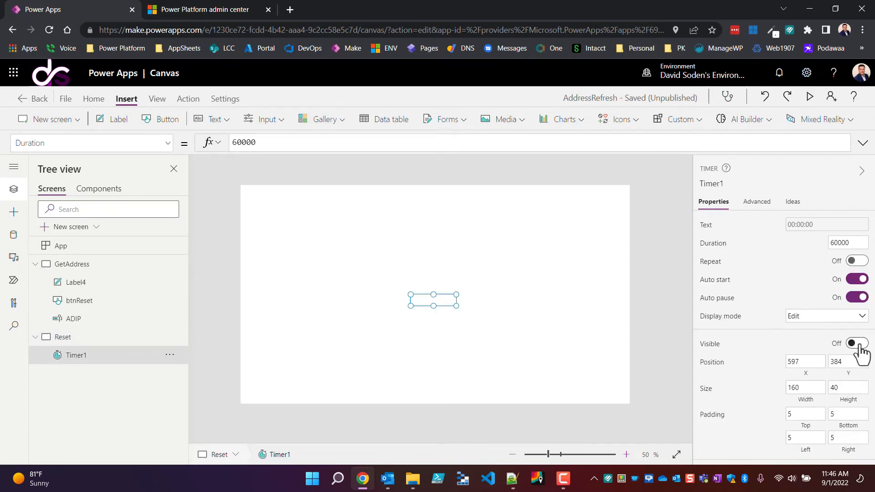
{"action": "left_click", "coordinate": [857, 343]}
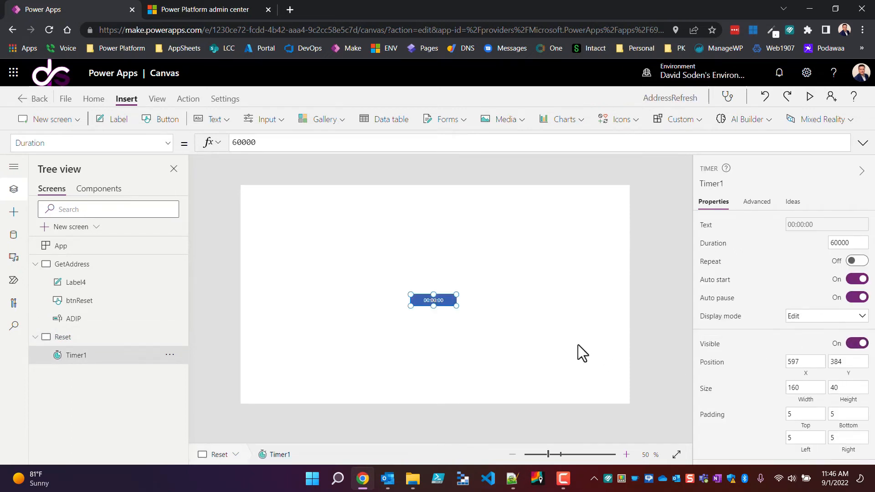
{"action": "mouse_move", "coordinate": [434, 329]}
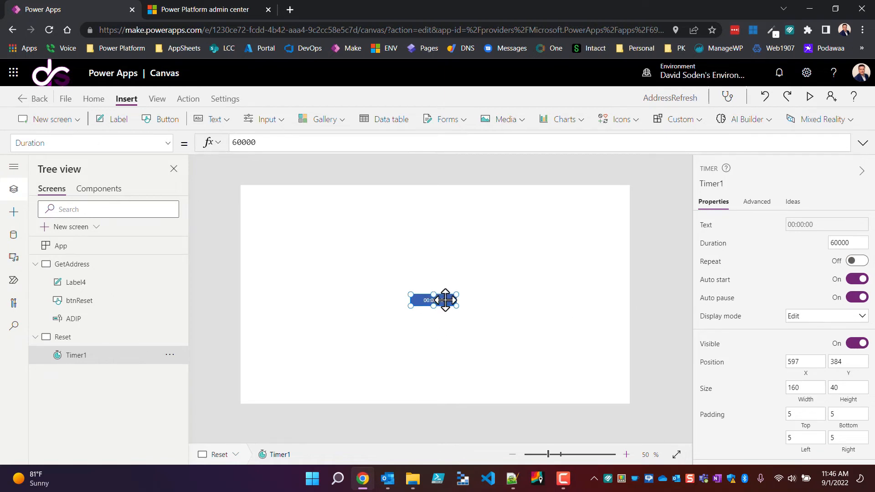
{"action": "mouse_move", "coordinate": [491, 310]}
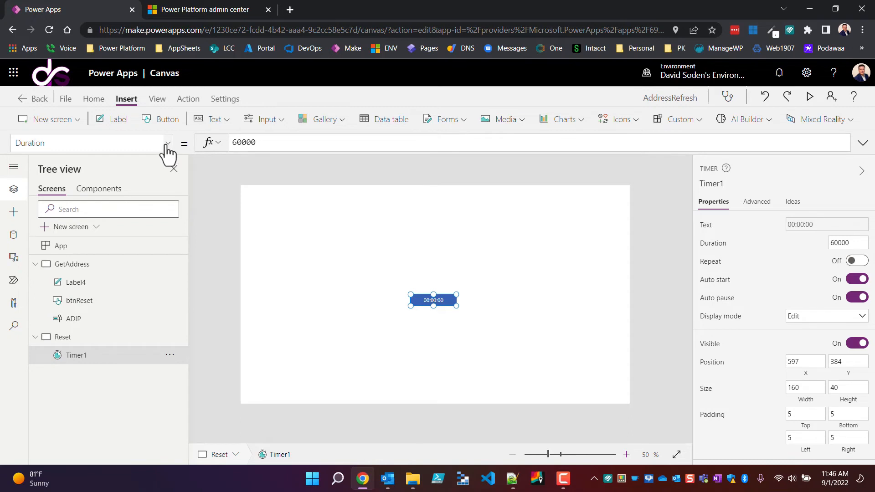
{"action": "left_click", "coordinate": [166, 143]}
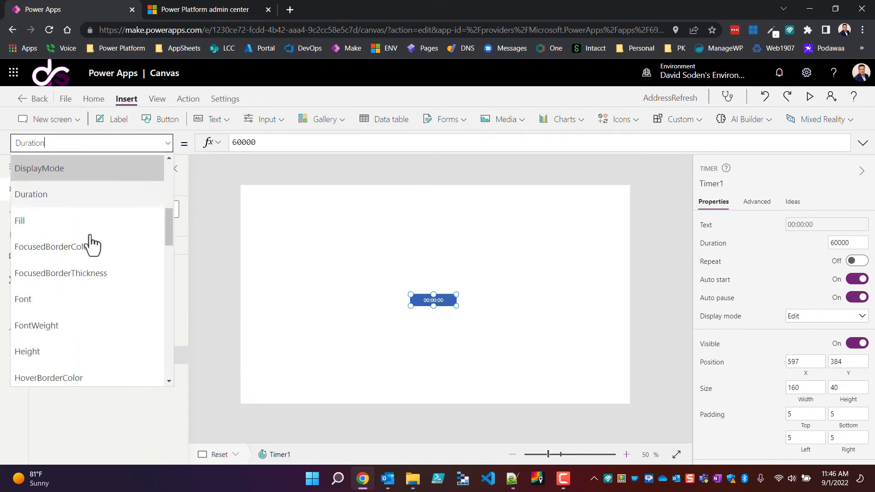
Review Timer1's OnTimerStart formula Navigate(GetAddress) and return to the GetAddress screen
{"action": "scroll", "scroll_direction": "down", "scroll_amount": 3}
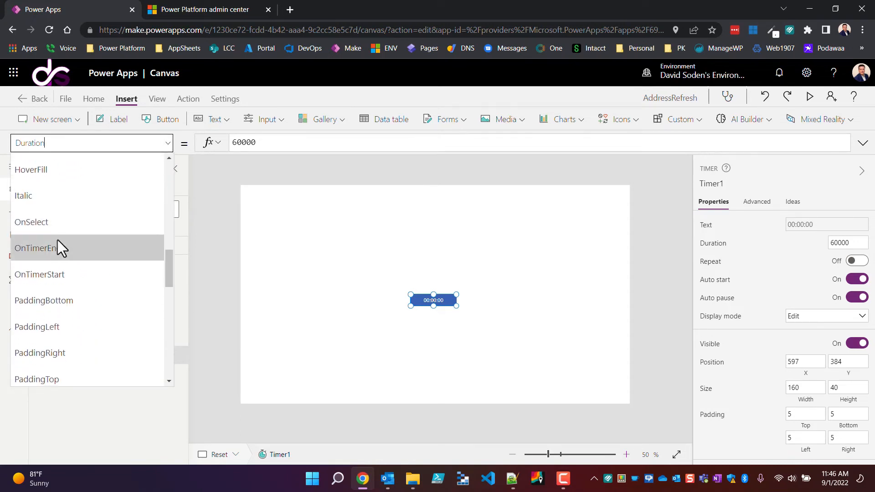
{"action": "mouse_move", "coordinate": [56, 274]}
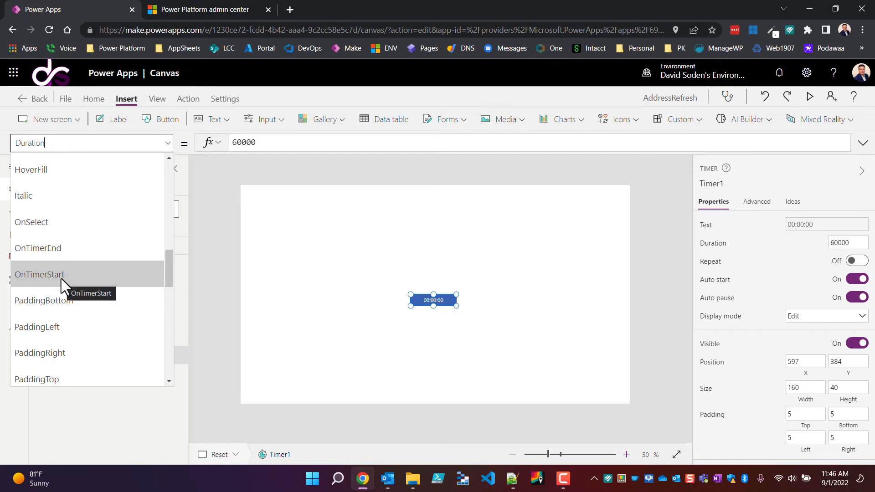
{"action": "left_click", "coordinate": [39, 275]}
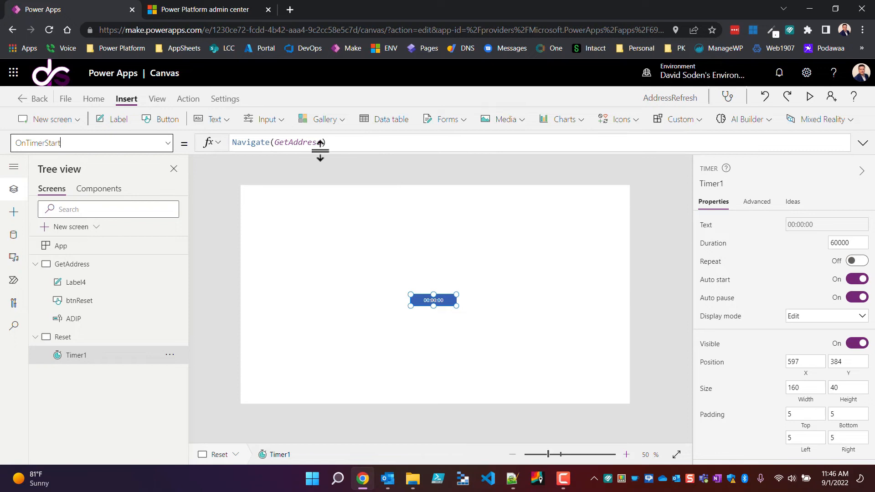
{"action": "mouse_move", "coordinate": [81, 265]}
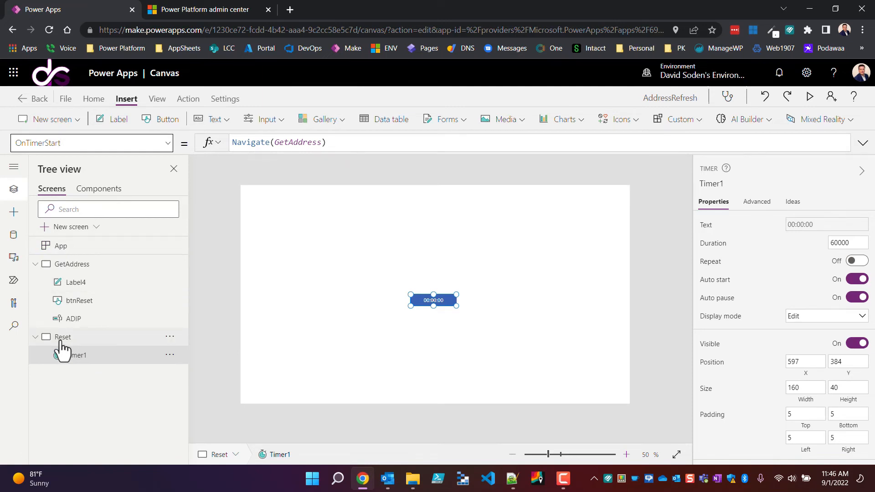
{"action": "mouse_move", "coordinate": [98, 302]}
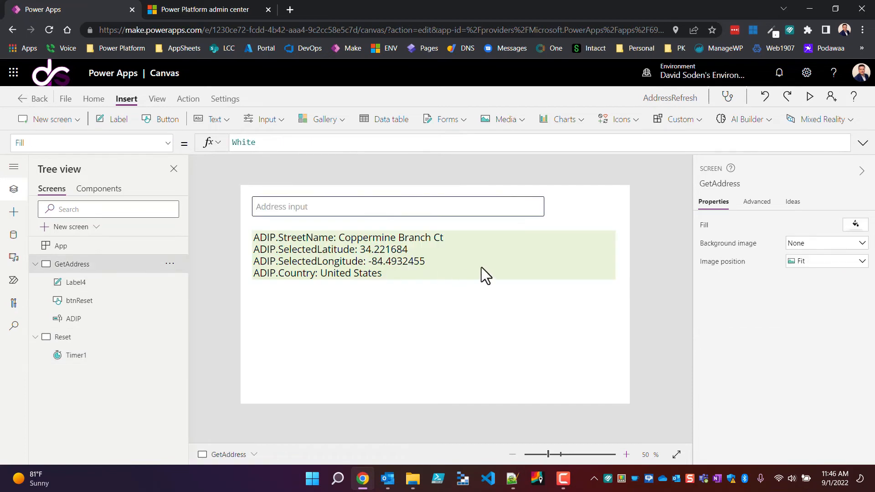
Run the app in preview from the GetAddress screen with Coppermine Branch Ct details shown
{"action": "left_click", "coordinate": [810, 97]}
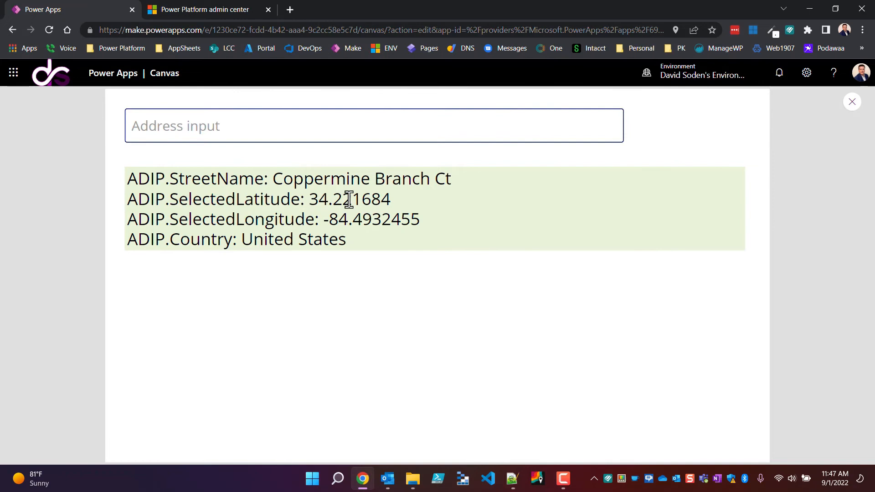
{"action": "mouse_move", "coordinate": [222, 179]}
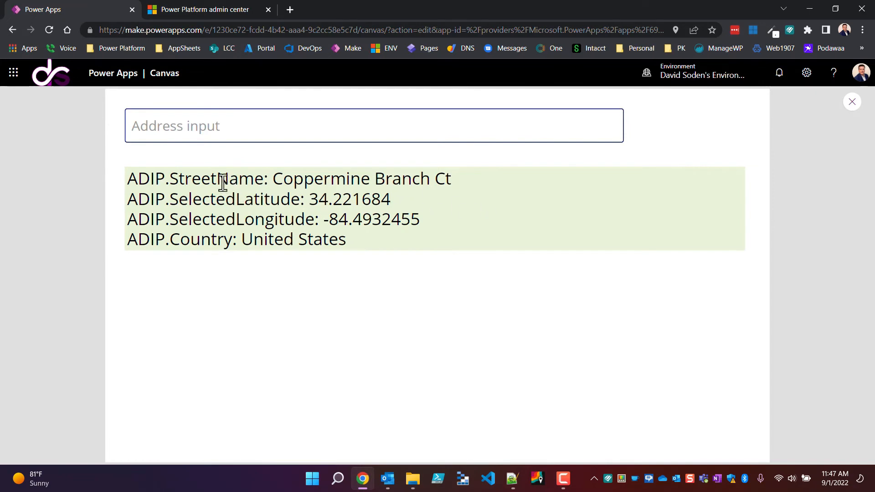
{"action": "mouse_move", "coordinate": [474, 207]}
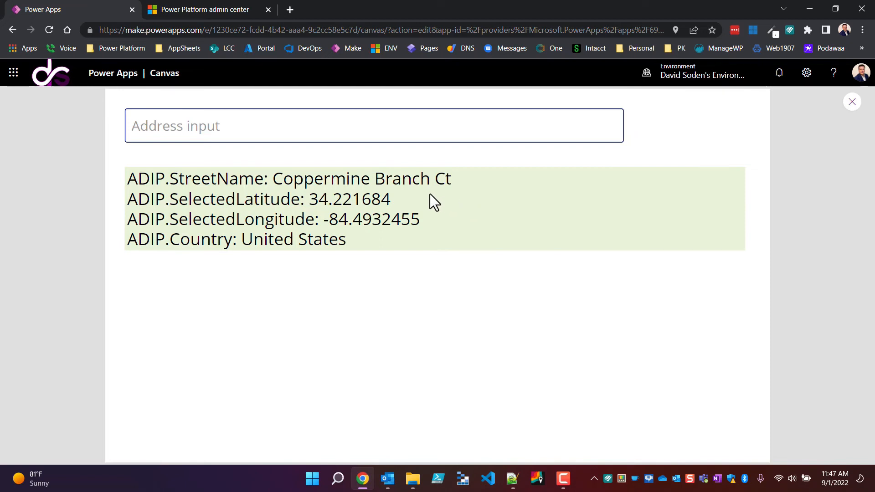
{"action": "mouse_move", "coordinate": [350, 217]}
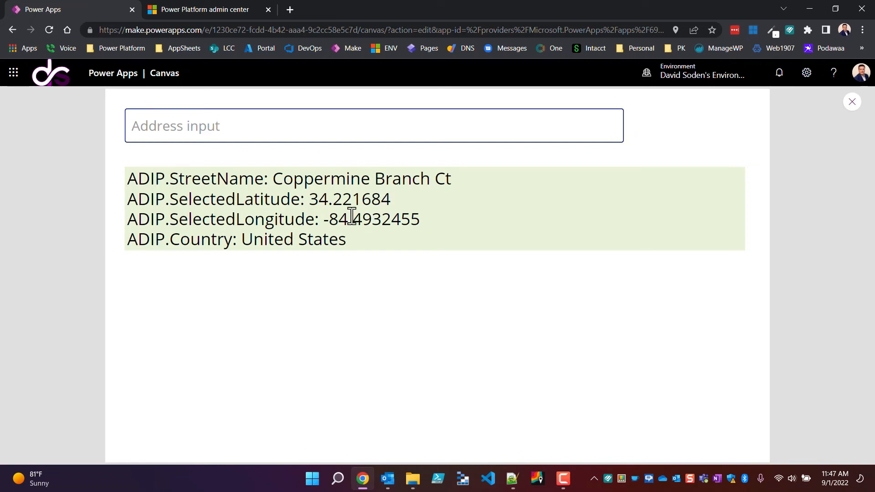
{"action": "mouse_move", "coordinate": [586, 312]}
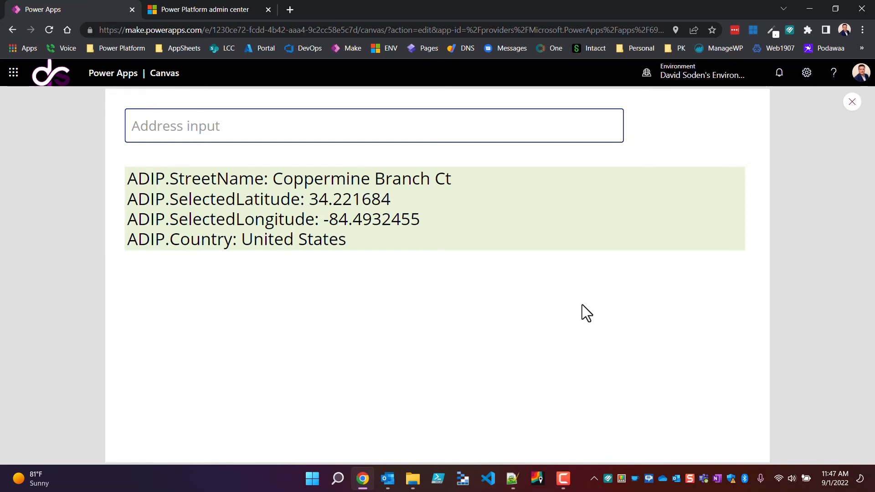
{"action": "mouse_move", "coordinate": [575, 241]}
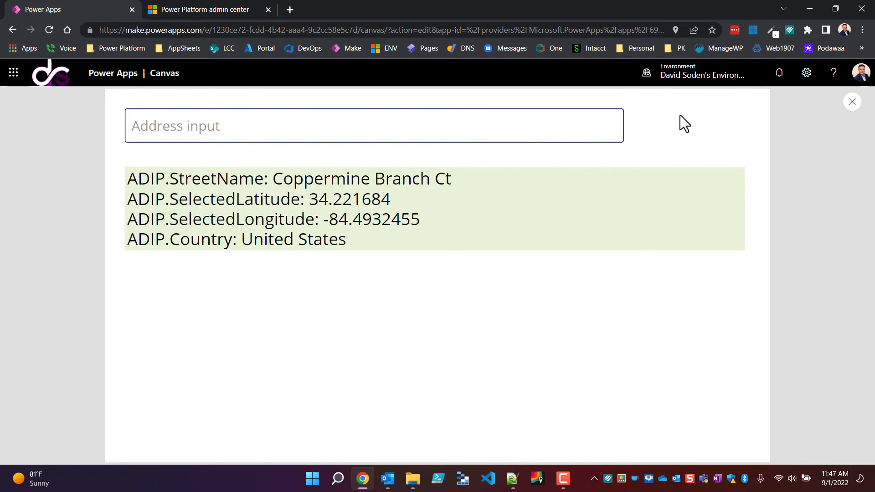
{"action": "mouse_move", "coordinate": [408, 242]}
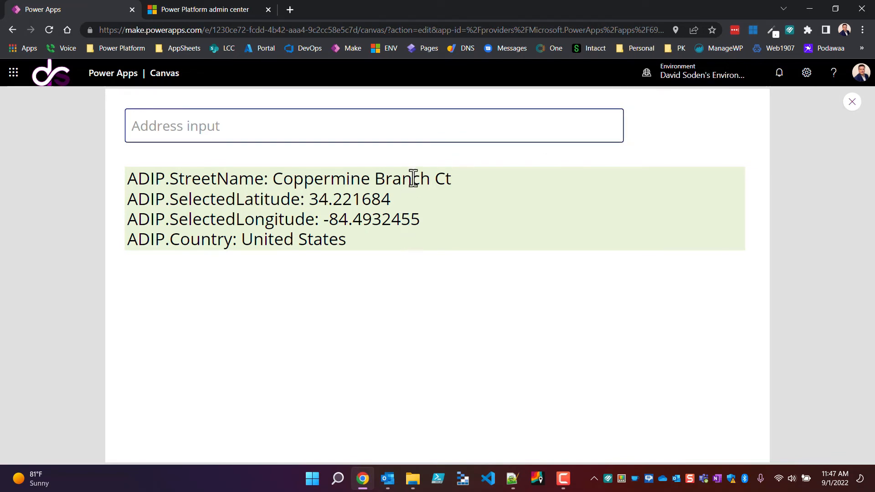
{"action": "mouse_move", "coordinate": [356, 127]}
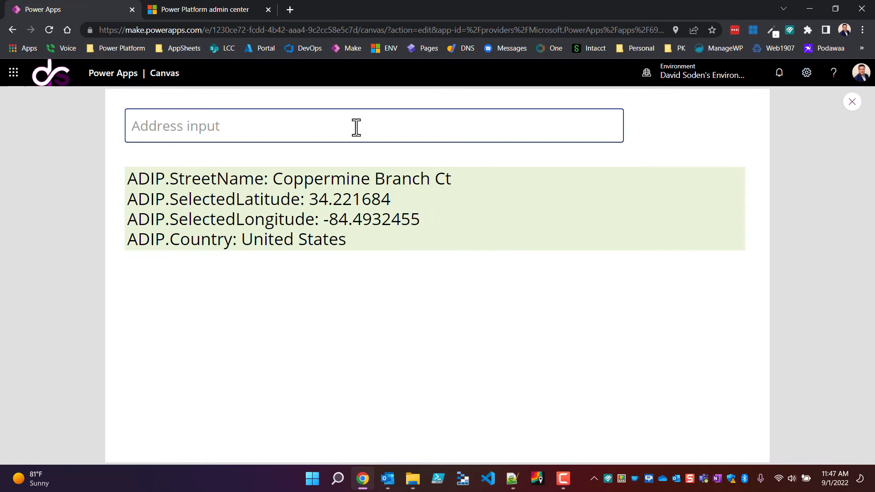
{"action": "mouse_move", "coordinate": [723, 188]}
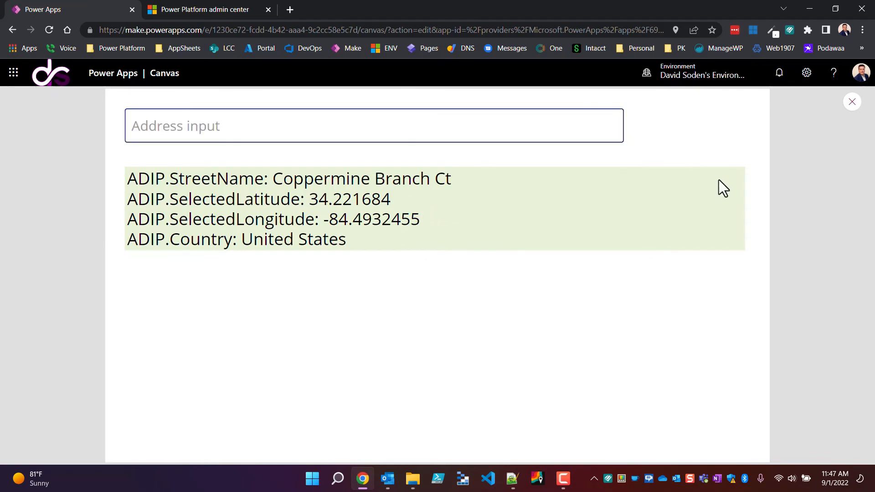
{"action": "left_click", "coordinate": [395, 126]}
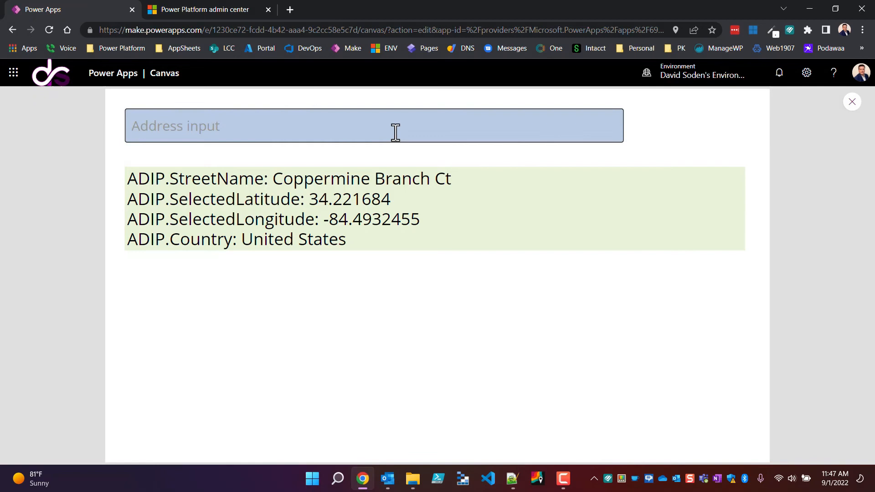
{"action": "type", "text": "569"}
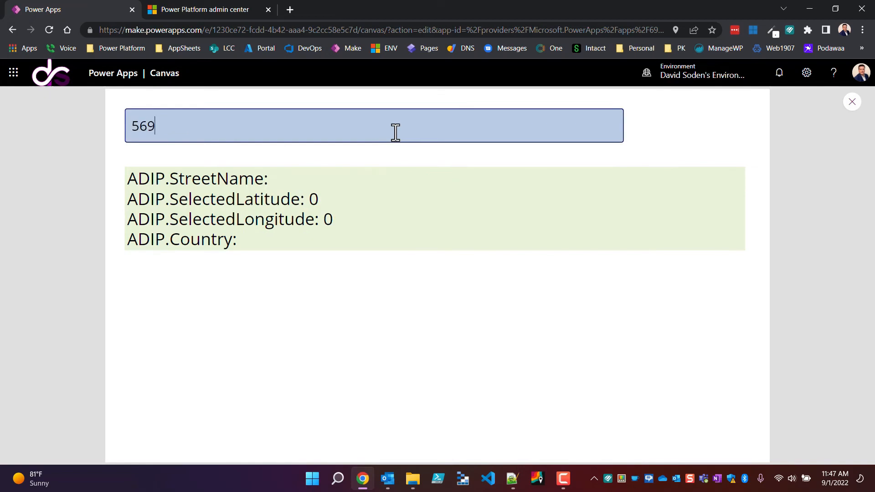
{"action": "type", "text": "569"}
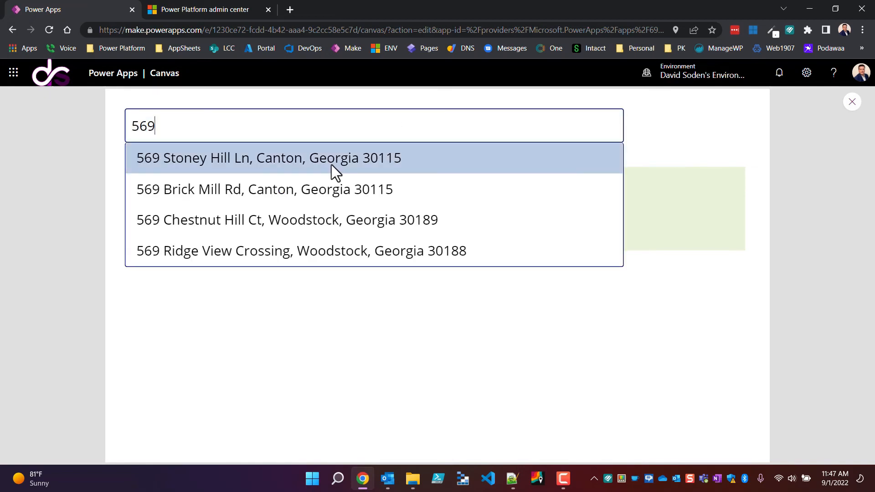
{"action": "left_click", "coordinate": [269, 158]}
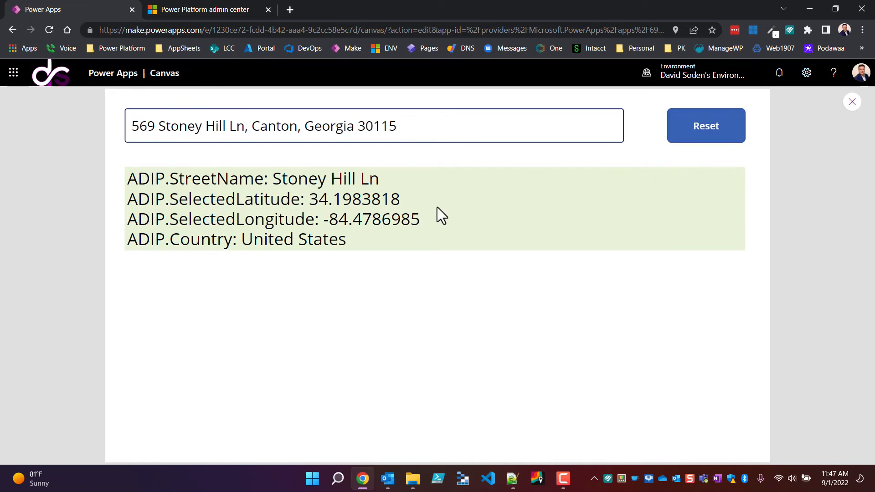
{"action": "mouse_move", "coordinate": [404, 196]}
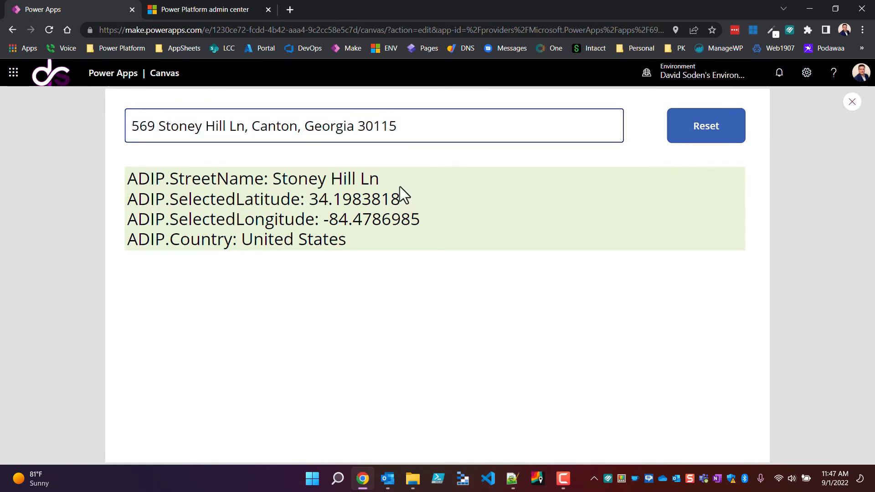
Reset the chosen address to blank and close the preview back to the editor
{"action": "left_click", "coordinate": [706, 126]}
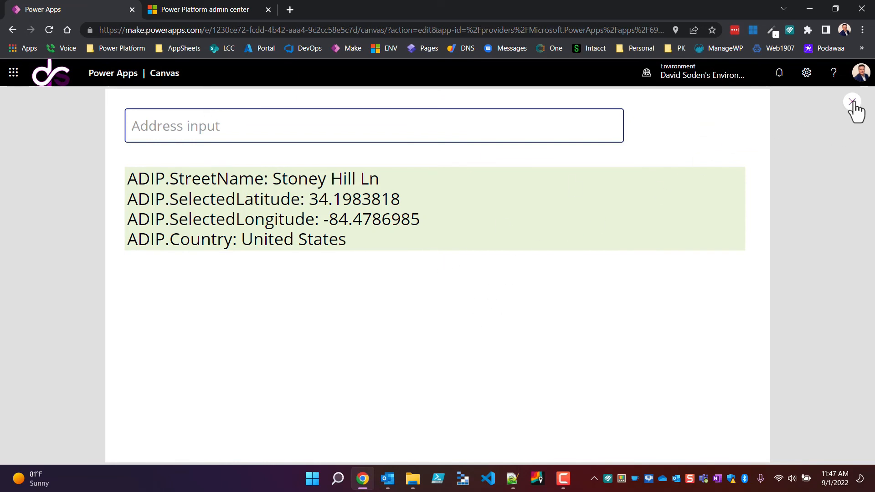
{"action": "left_click", "coordinate": [852, 103]}
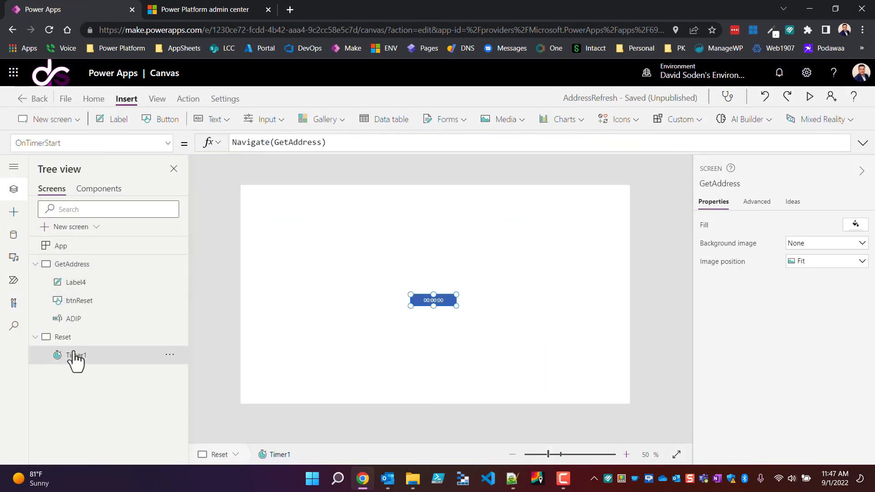
Switch Timer1's Visible property off on the Reset screen and run the preview again
{"action": "left_click", "coordinate": [76, 356]}
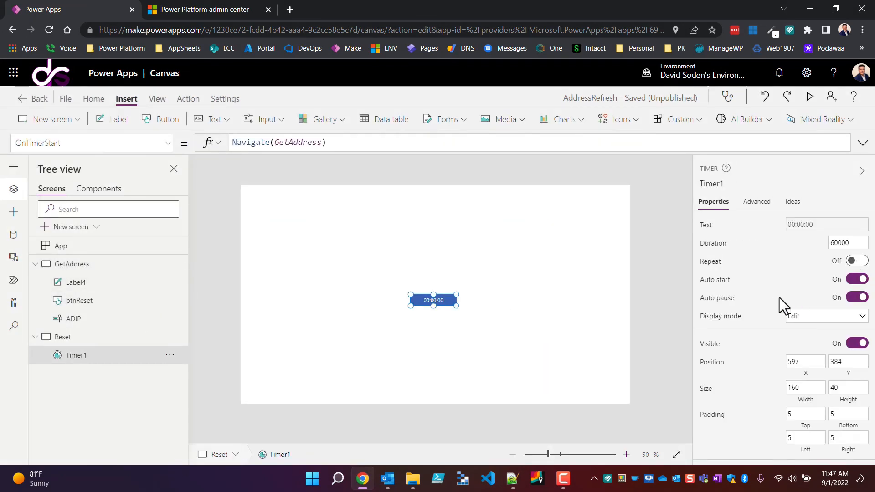
{"action": "left_click", "coordinate": [856, 344]}
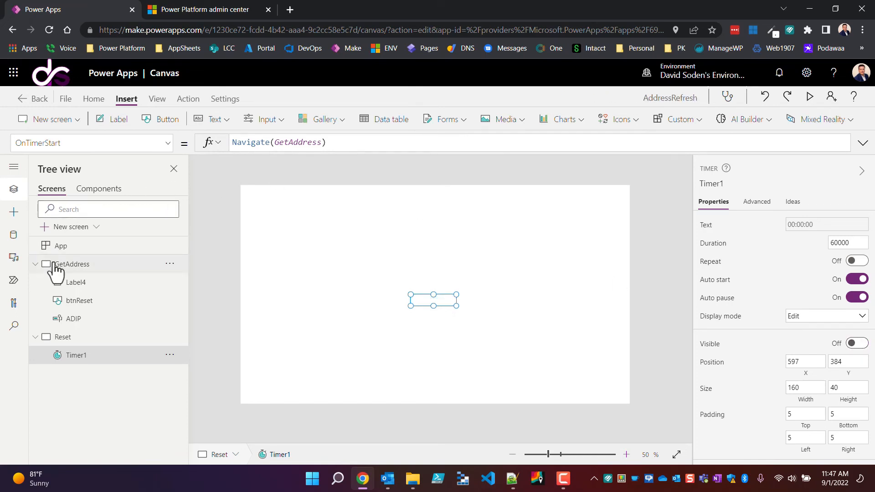
{"action": "left_click", "coordinate": [810, 98]}
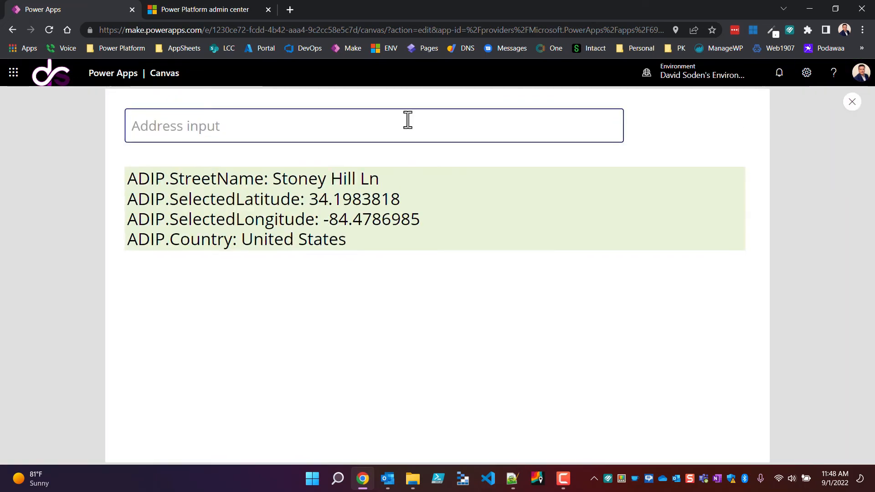
Enter 456 in the address input and choose 456 Center St, Canton, Georgia 30114
{"action": "type", "text": "78"}
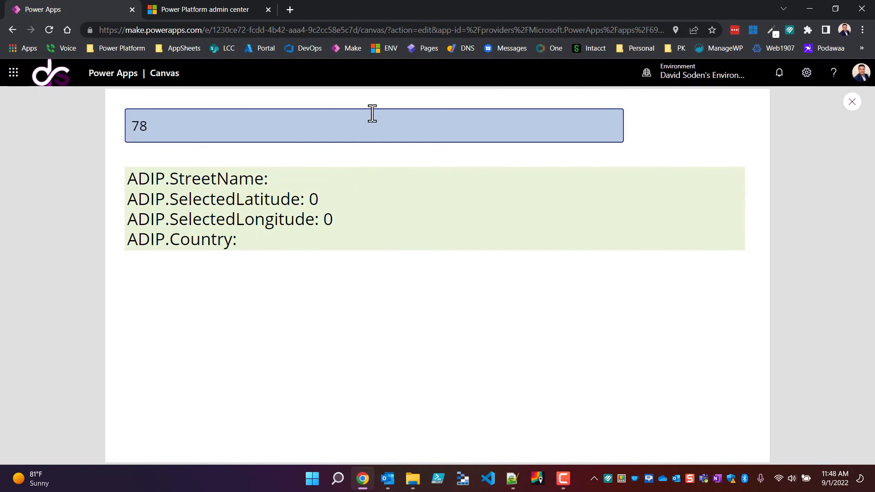
{"action": "mouse_move", "coordinate": [412, 137]}
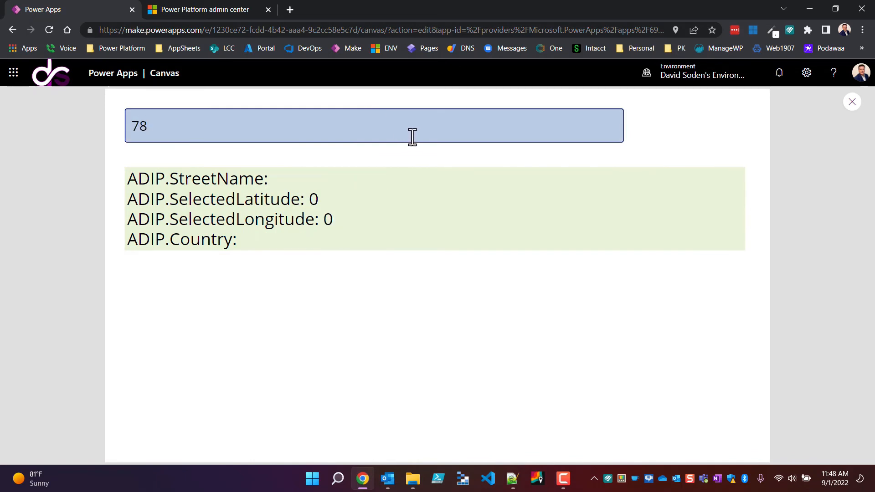
{"action": "left_click", "coordinate": [374, 126]}
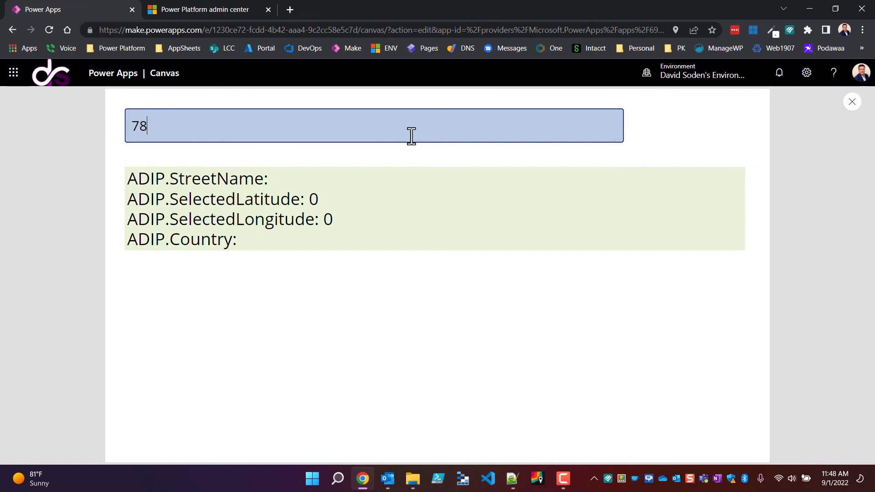
{"action": "type", "text": "6"}
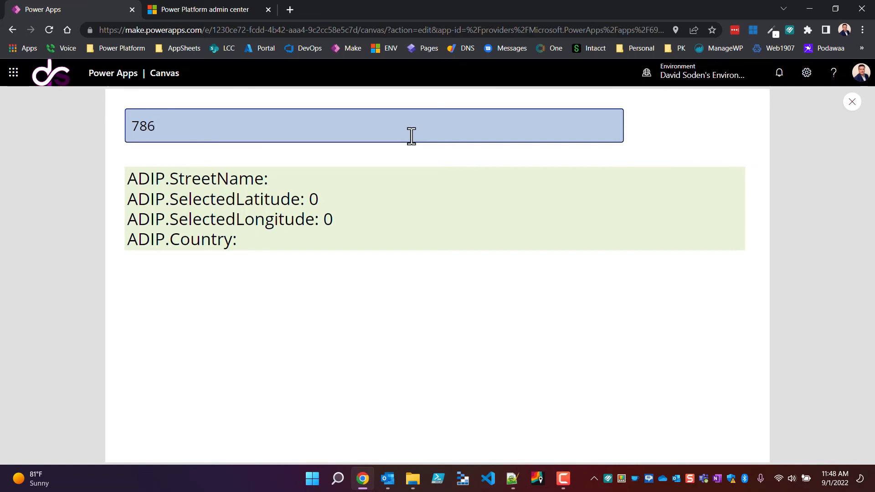
{"action": "key", "text": "ctrl+a"}
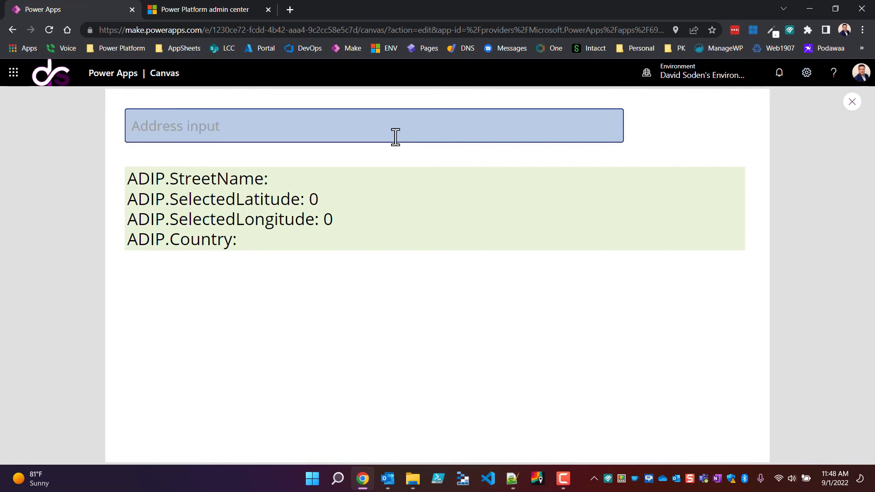
{"action": "type", "text": "456"}
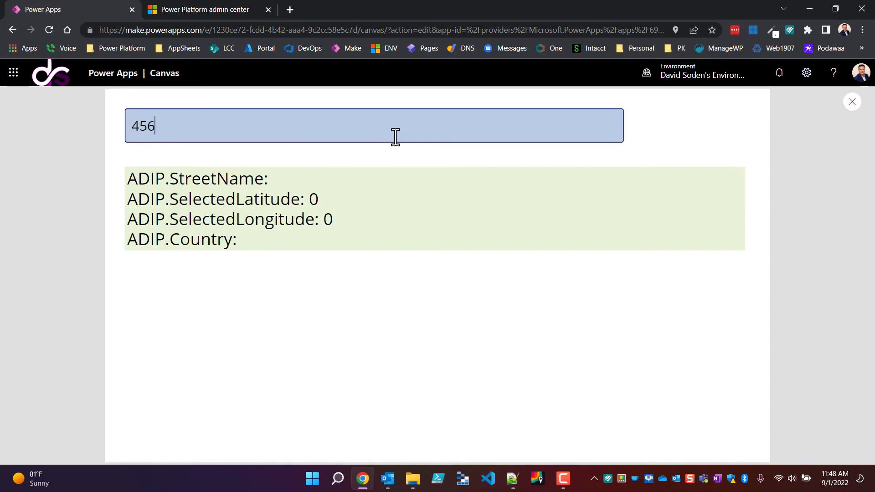
{"action": "key", "text": "Backspace"}
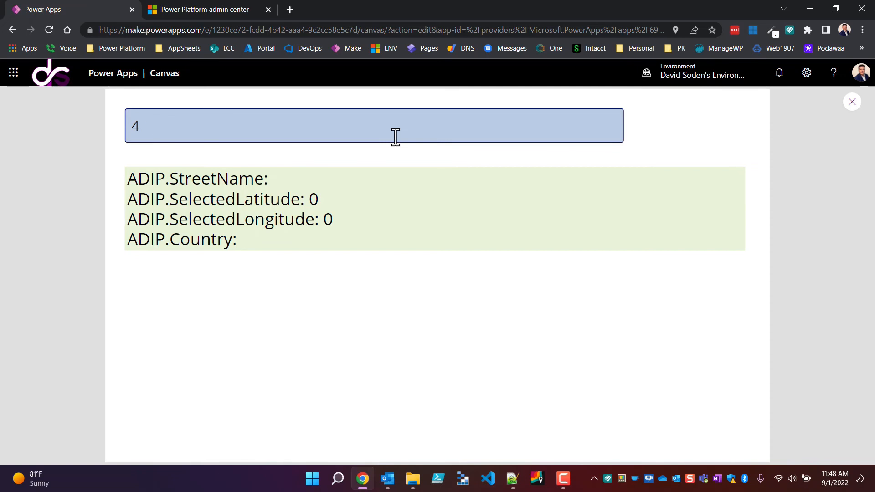
{"action": "type", "text": "456 Center St, Canton, Georgia 30114"}
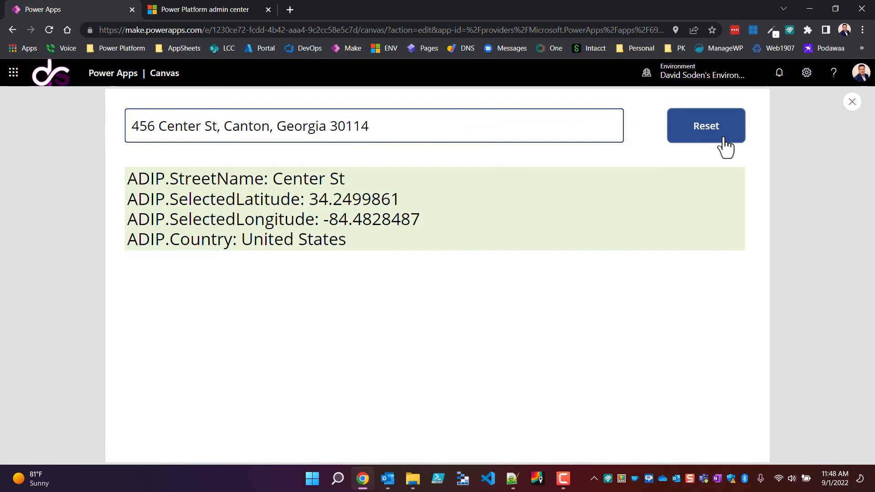
Reset the address input to blank while the Center St details remain
{"action": "left_click", "coordinate": [706, 125]}
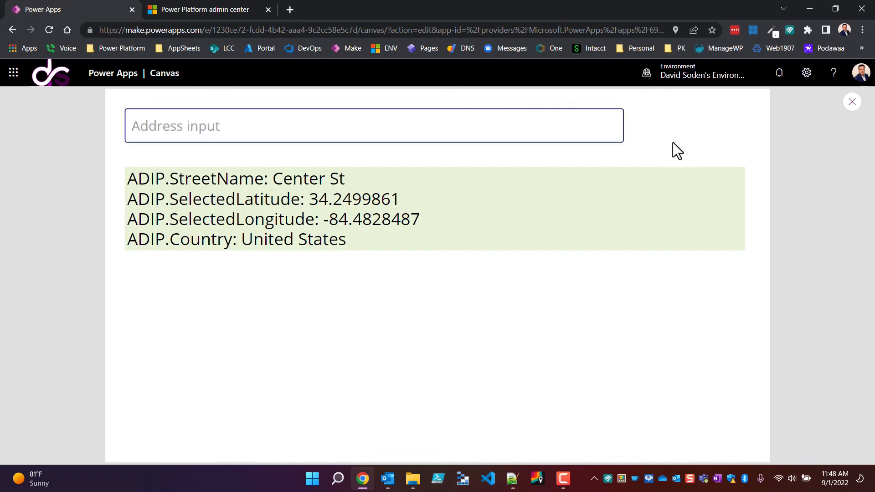
{"action": "left_click", "coordinate": [404, 126]}
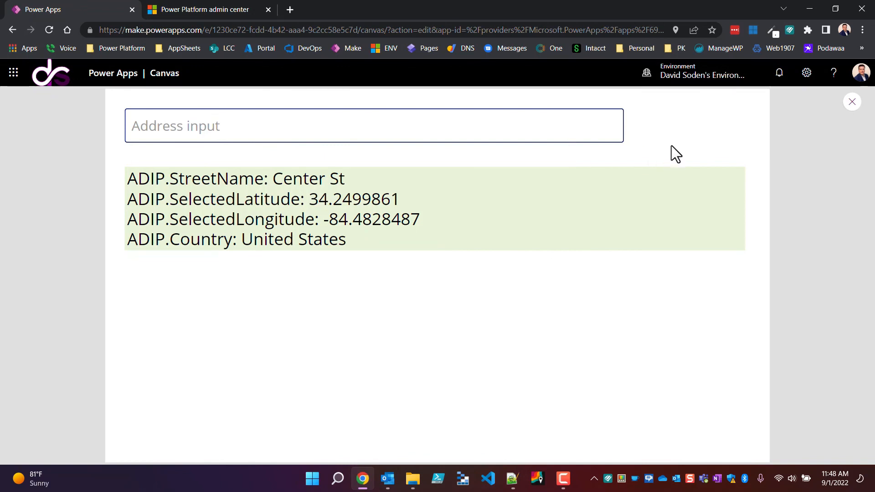
{"action": "mouse_move", "coordinate": [683, 151]}
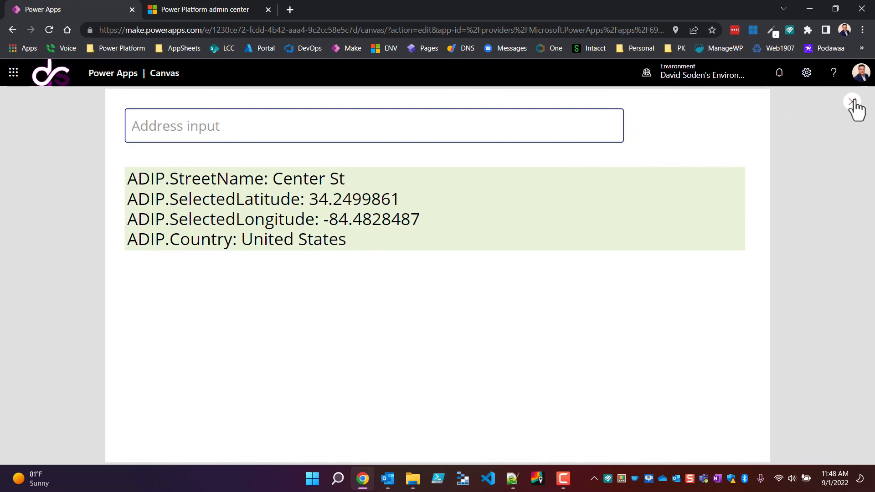
{"action": "mouse_move", "coordinate": [852, 106]}
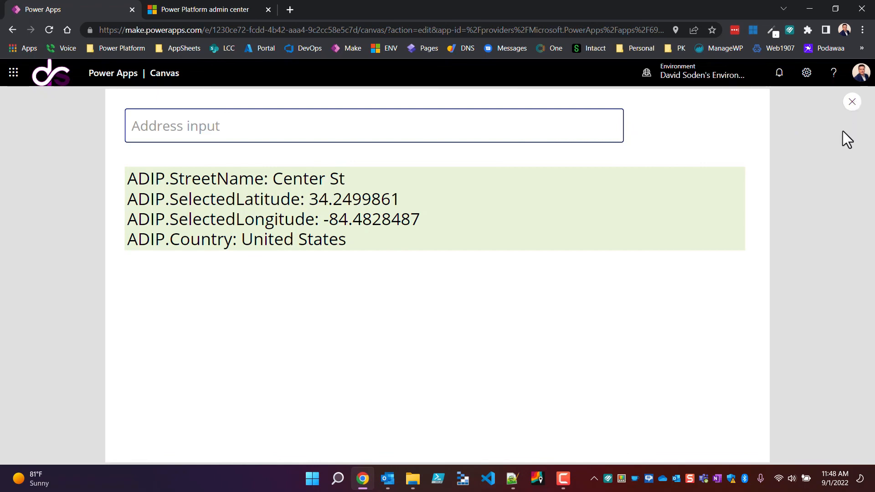
{"action": "mouse_move", "coordinate": [579, 108]}
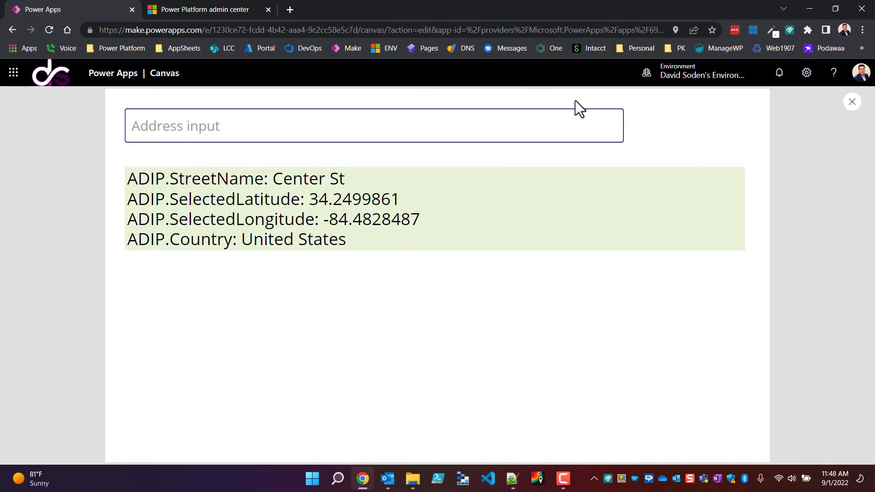